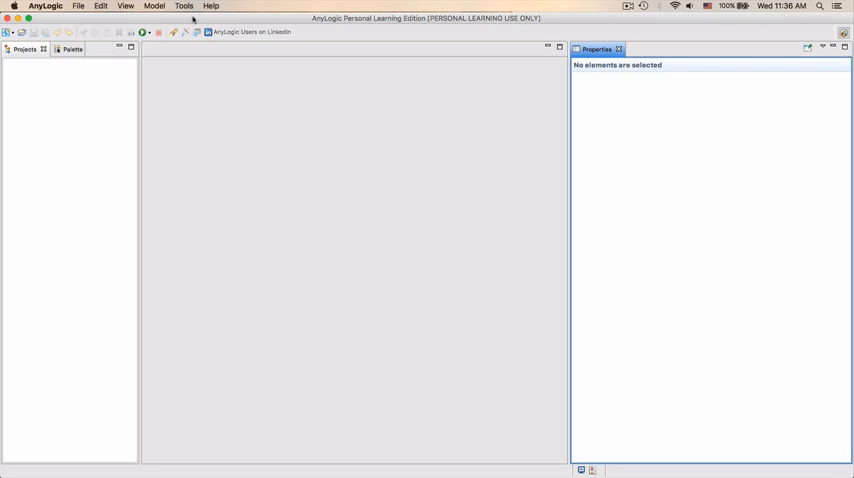
Step: Create a new AnyLogic model named BasicAssembly
left_click(78, 6)
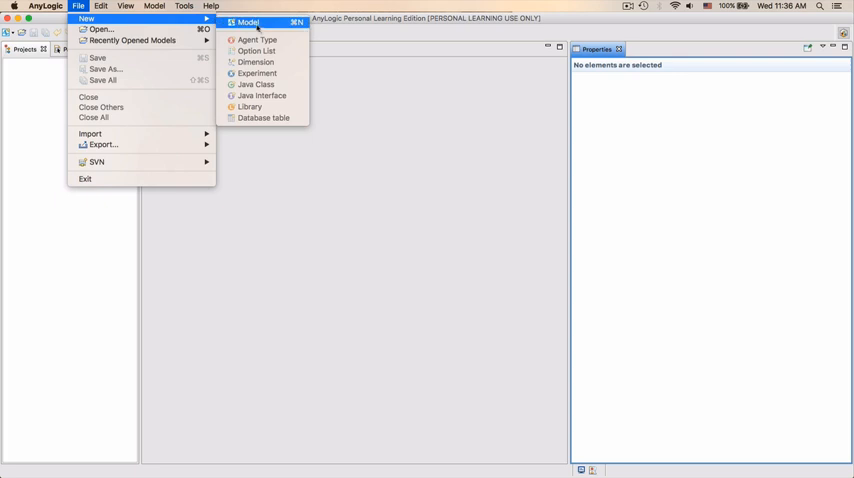
left_click(248, 23)
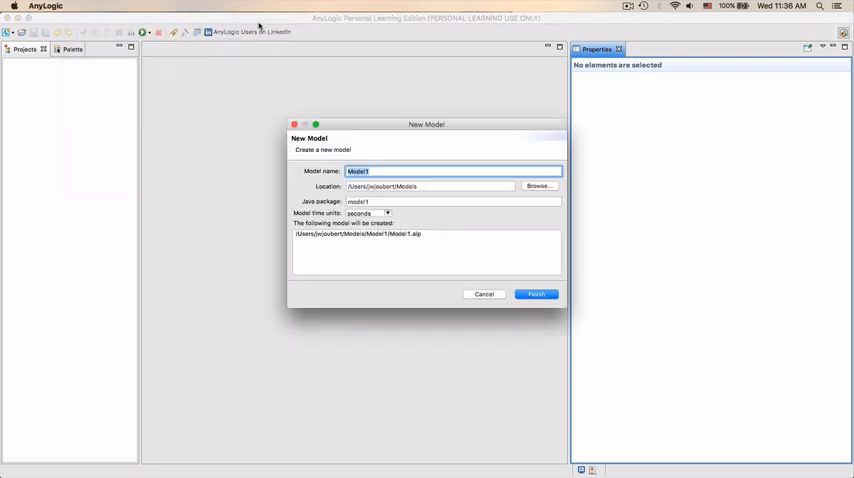
type("BasicAsse")
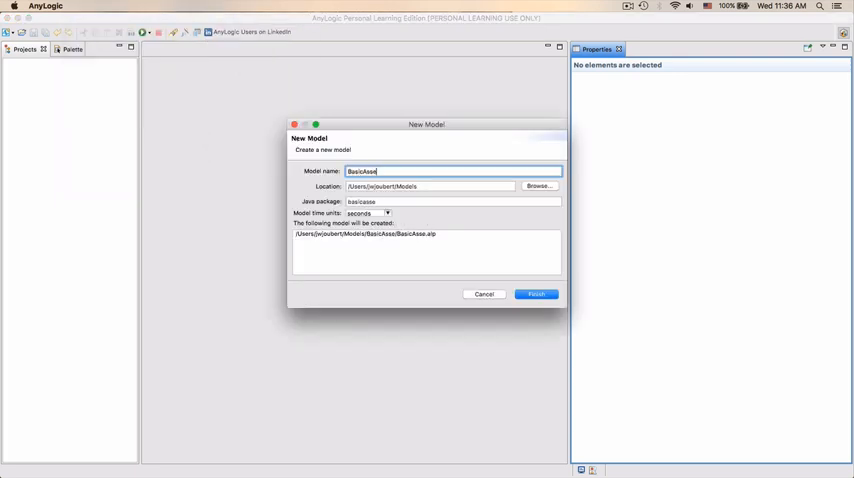
left_click(536, 294)
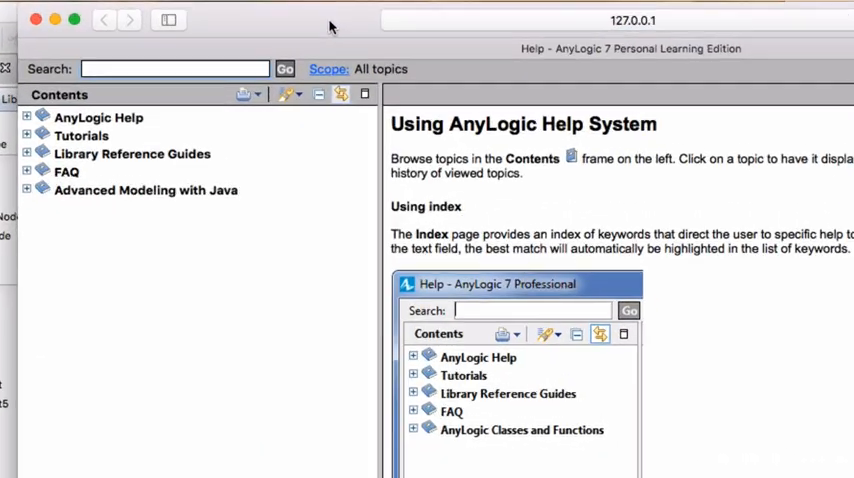
Step: Expand Help contents through Library Reference Guides and Process Modeling Library to its blocks list
left_click(27, 153)
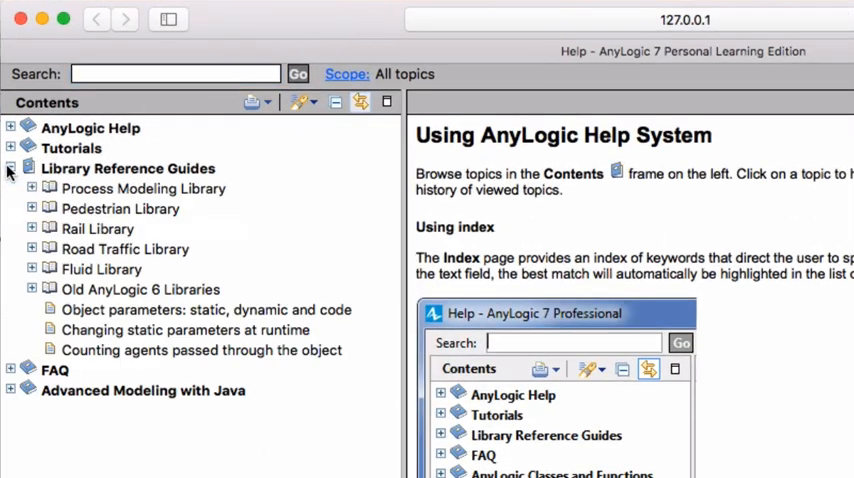
left_click(32, 188)
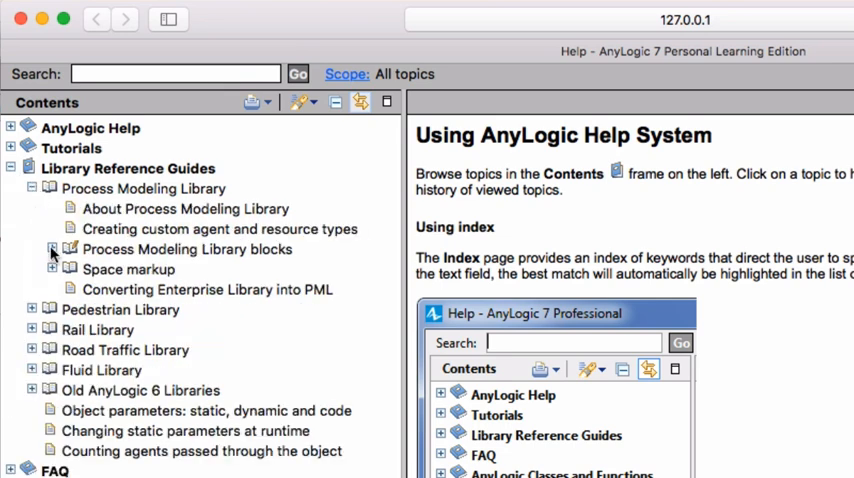
left_click(52, 249)
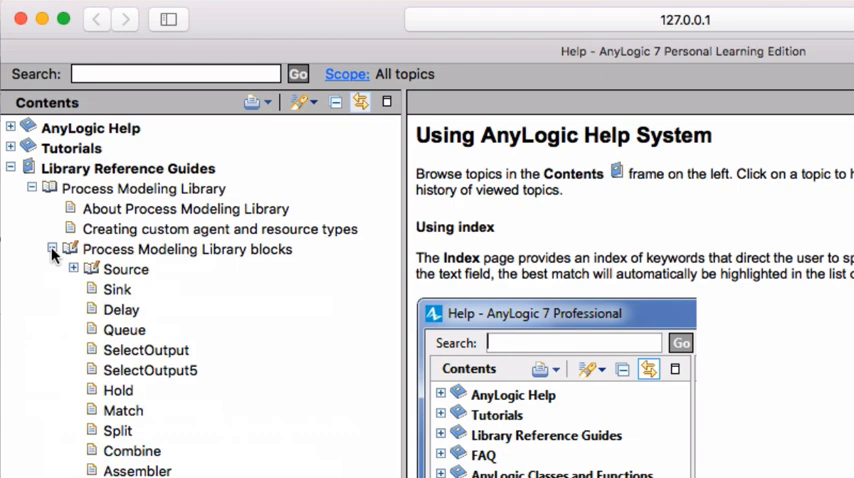
left_click(124, 269)
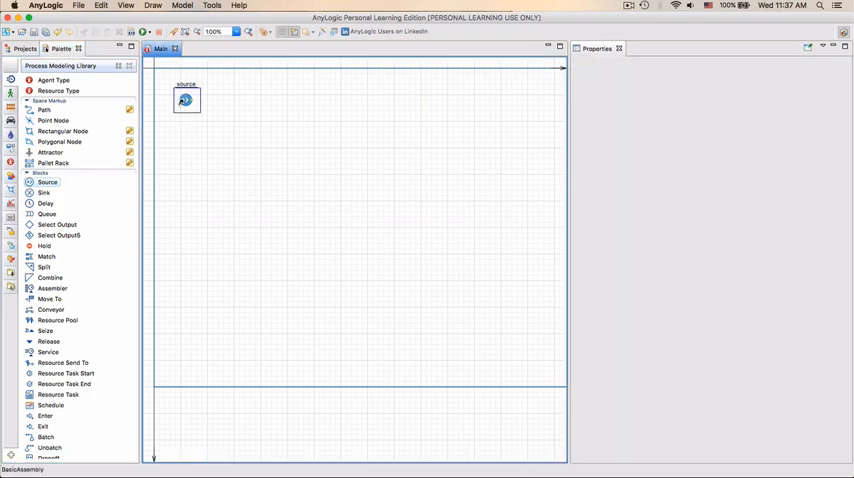
Step: Define partsArriving arrivals by interarrival time of exponential(1.0/9.34) seconds
left_click(185, 99)
type("partsArriving")
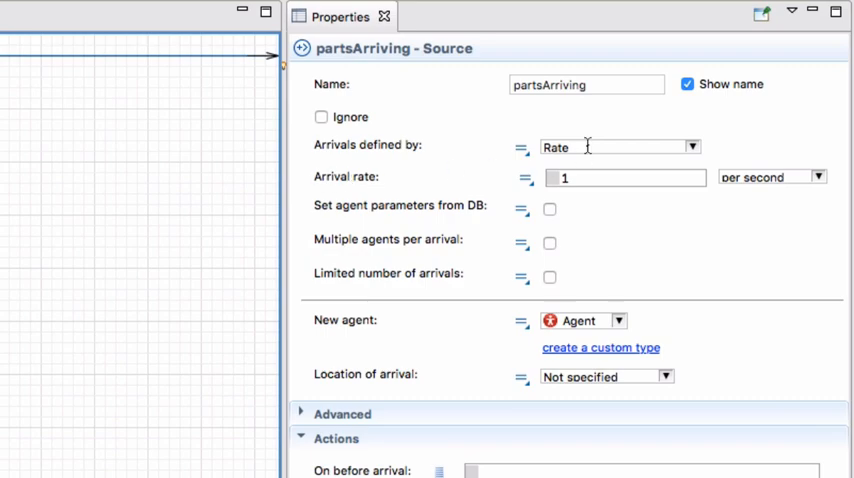
left_click(692, 146)
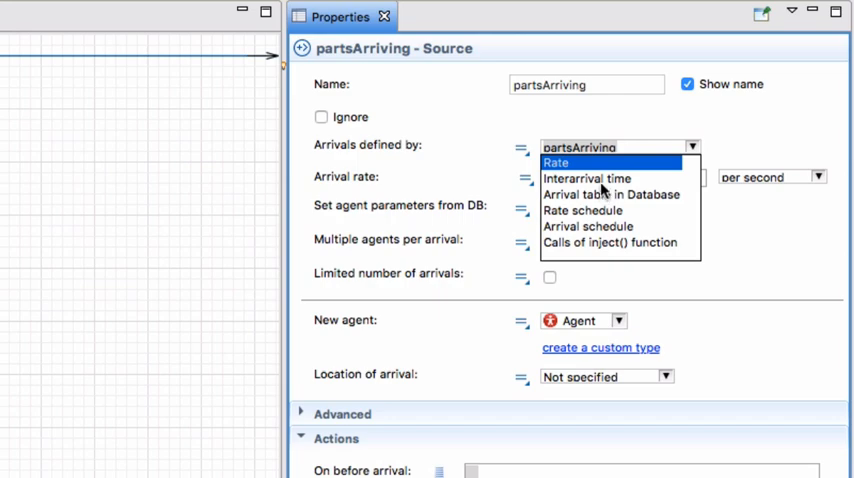
left_click(588, 178)
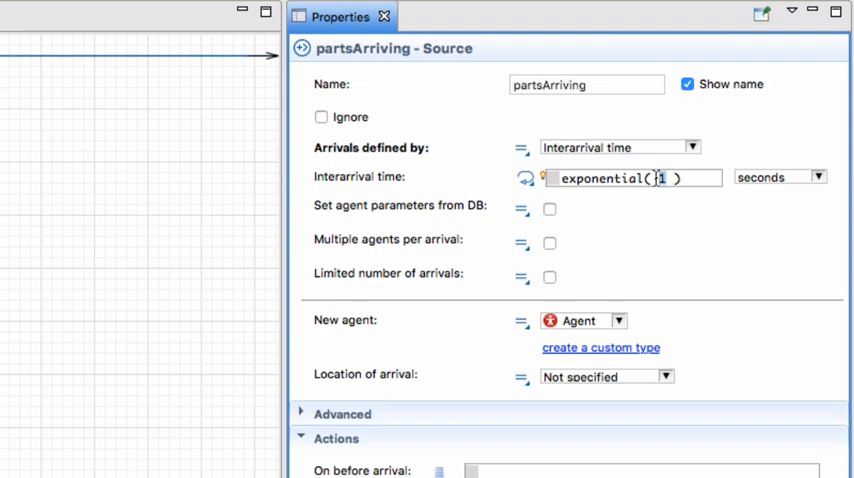
key("Backspace")
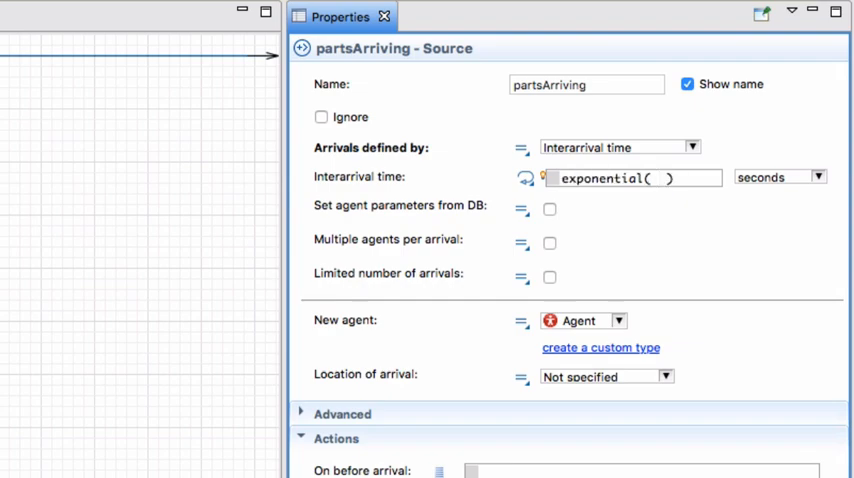
type("1/9.34")
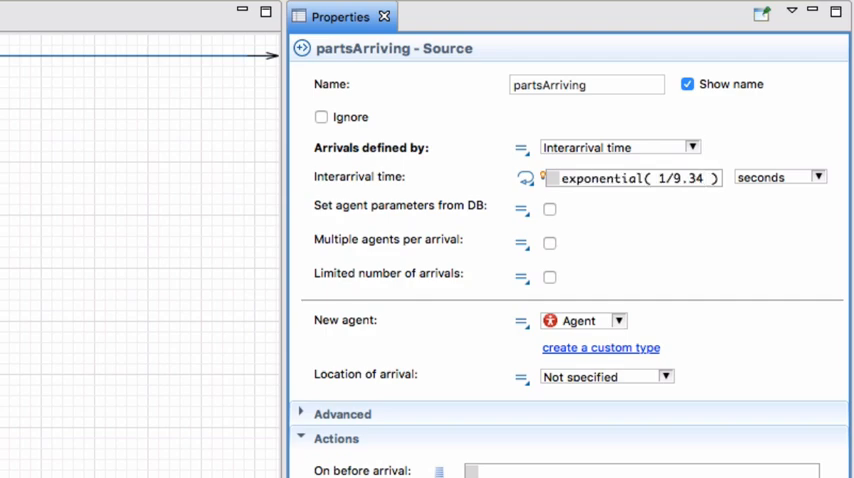
left_click(689, 177)
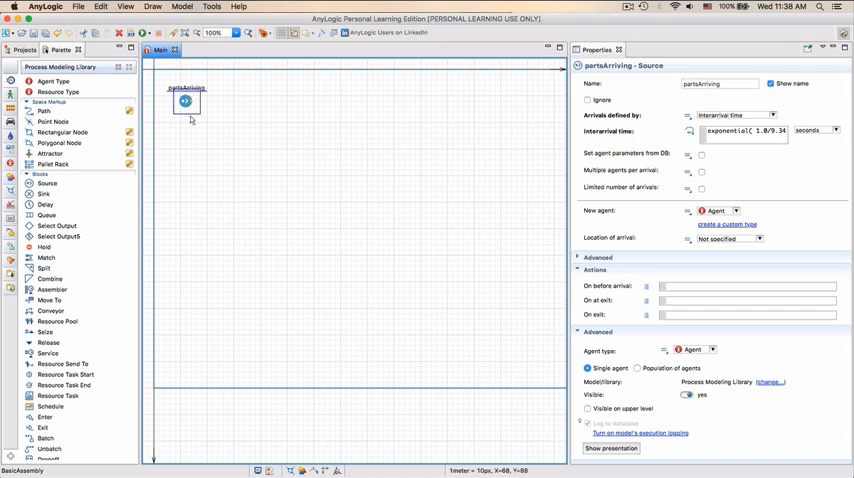
mouse_move(177, 235)
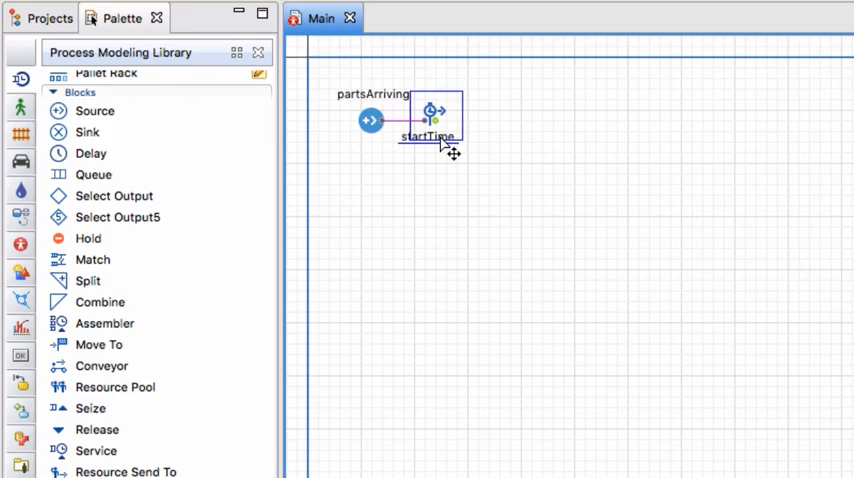
mouse_move(96, 451)
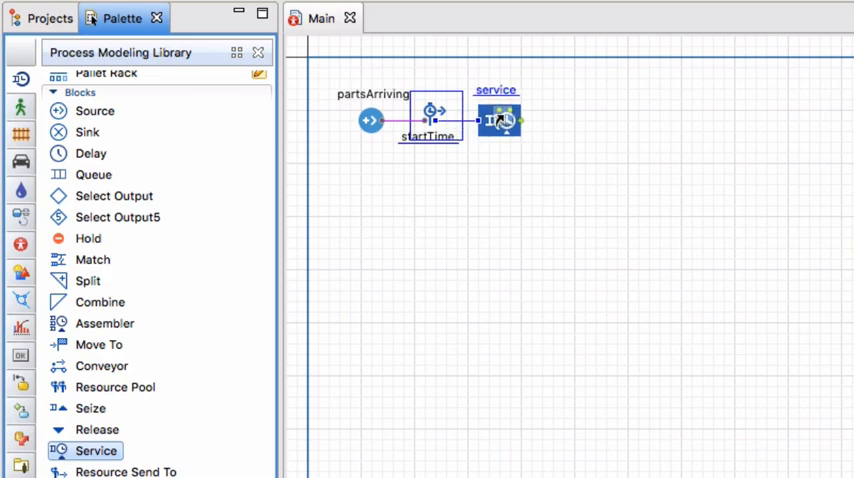
Step: Select the new Service block after startTime to rename it preparation
left_click(500, 120)
type("preparation")
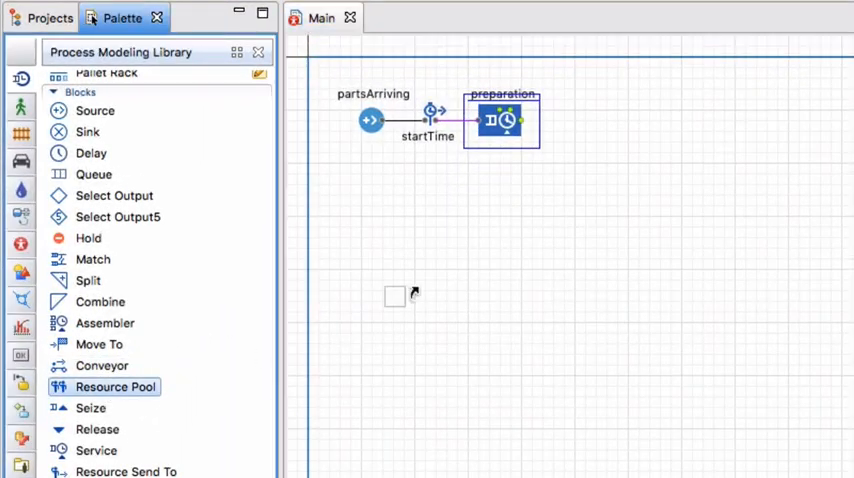
Step: Place a Resource Pool below the flowchart, name it manualWorkers, and edit its capacity
left_click_drag(115, 387, 498, 218)
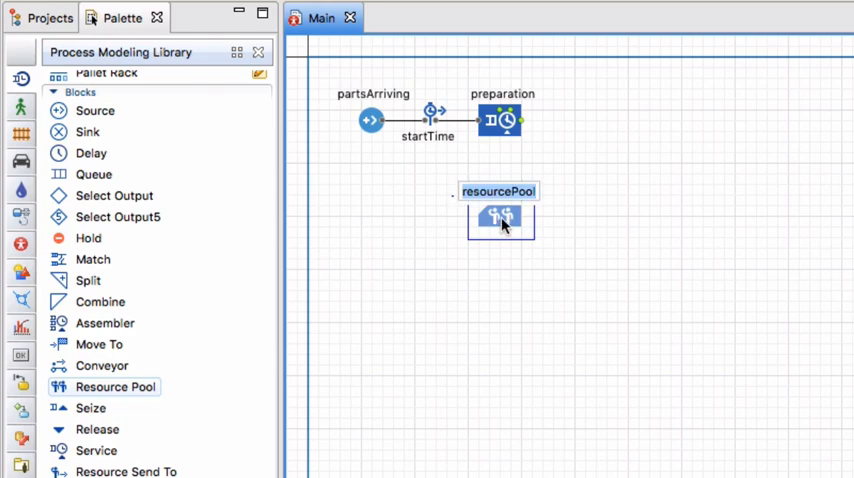
type("na")
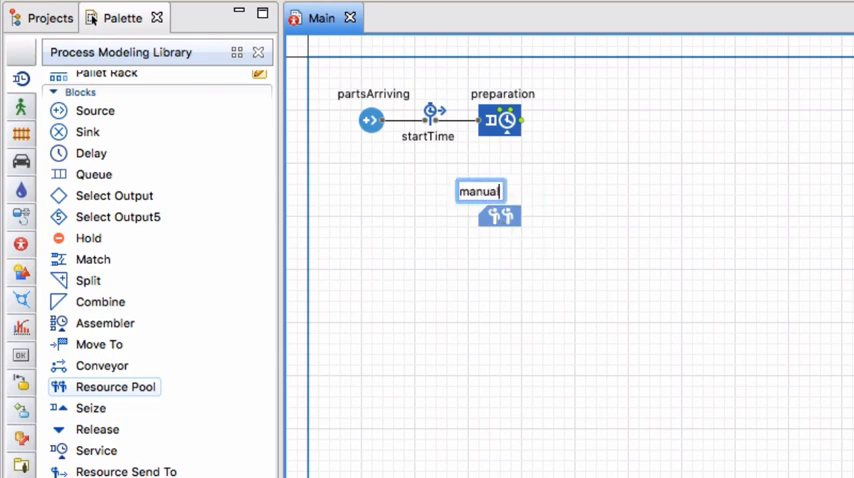
type("Workers")
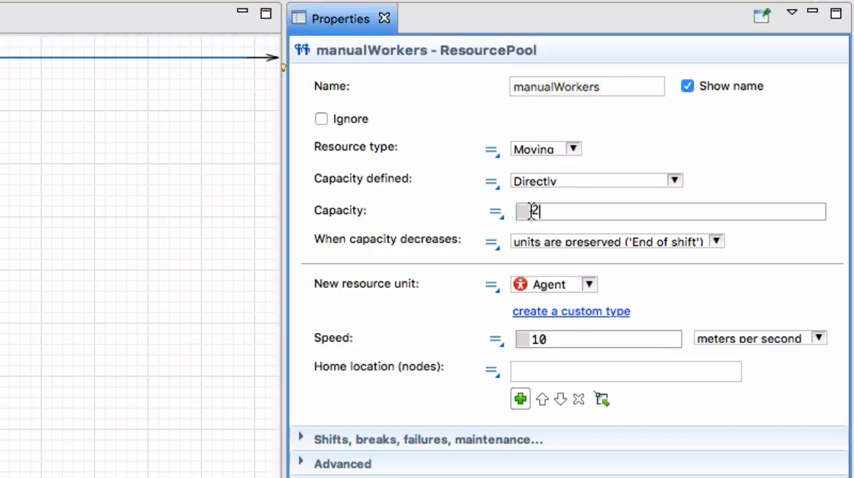
type("0")
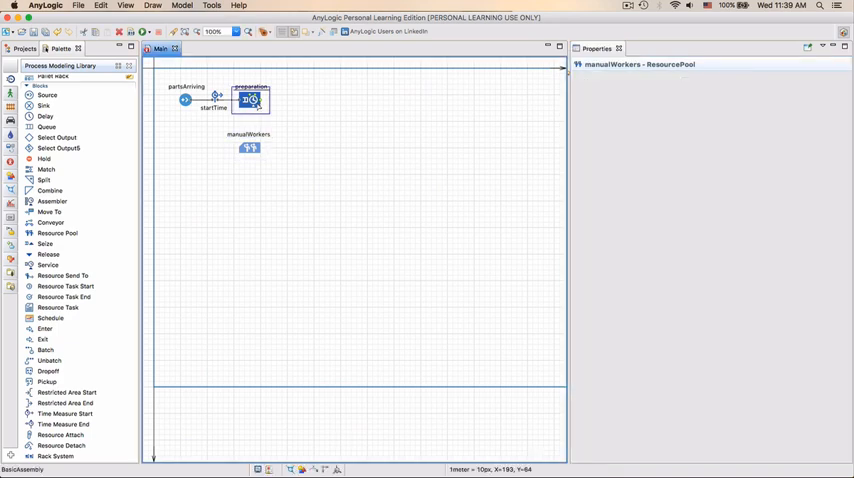
Step: Place a Batch block after preparation with a batch size of 12
left_click(249, 99)
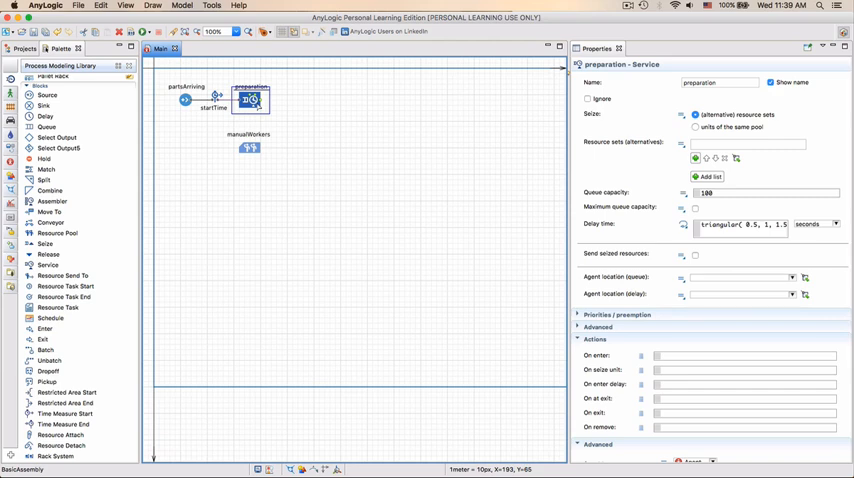
mouse_move(213, 160)
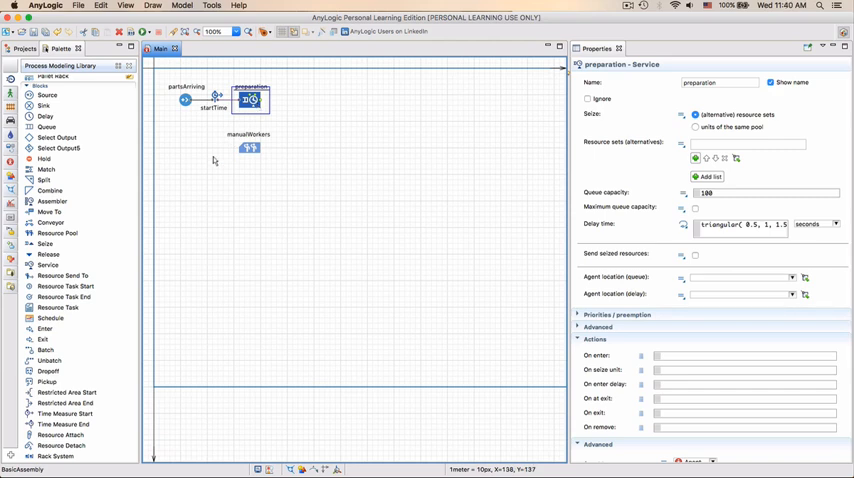
mouse_move(45, 351)
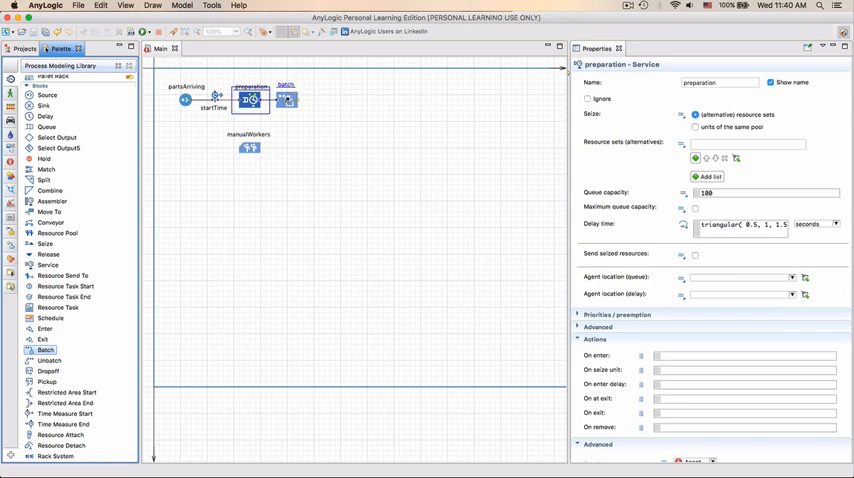
left_click(287, 98)
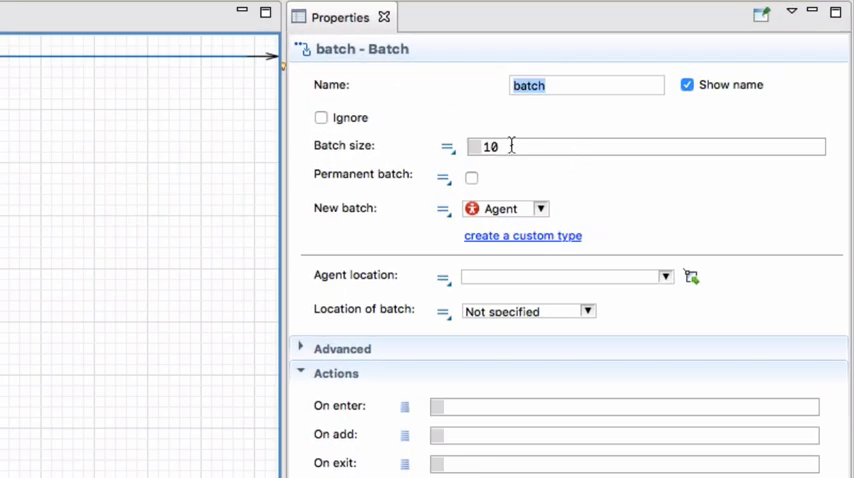
type("12")
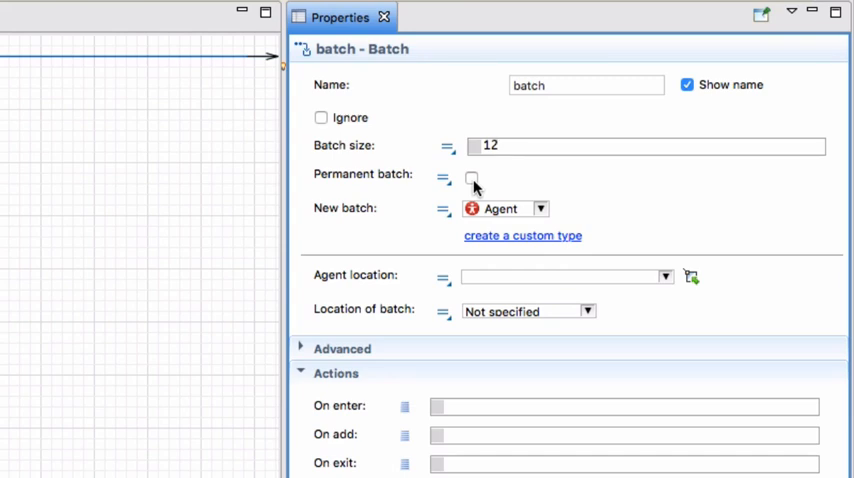
left_click(645, 145)
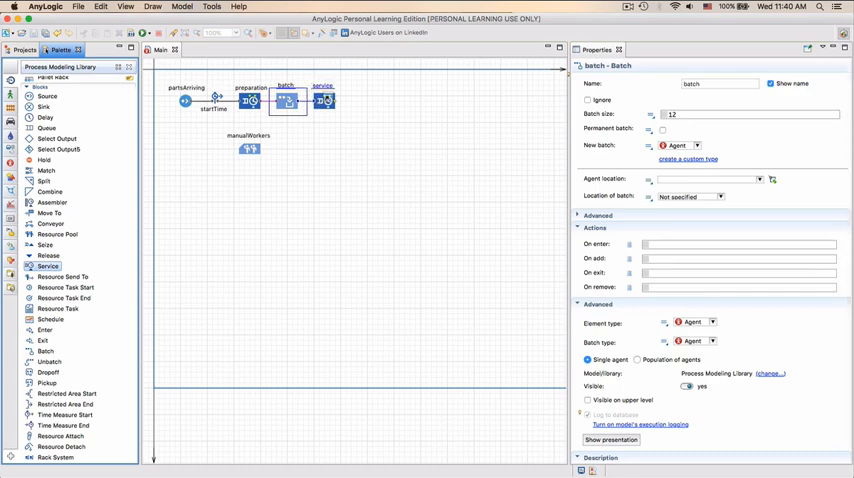
Step: Rename the Service block following batch to machining
left_click(323, 100)
type("machining")
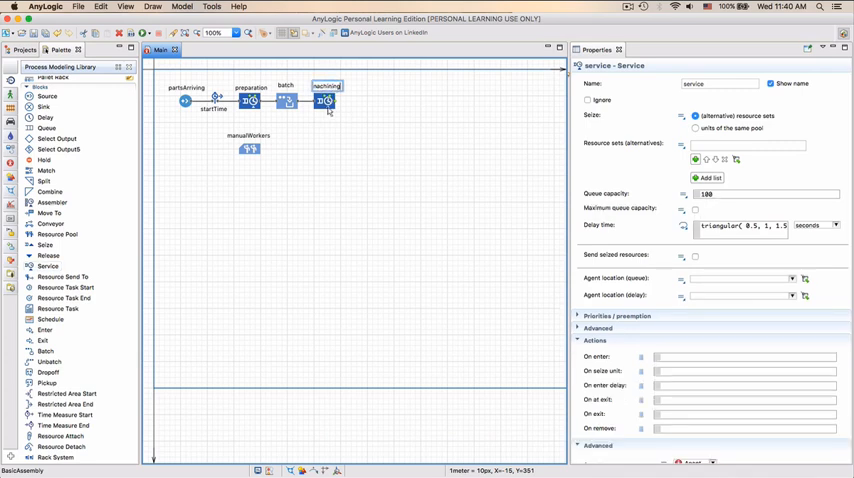
left_click(324, 100)
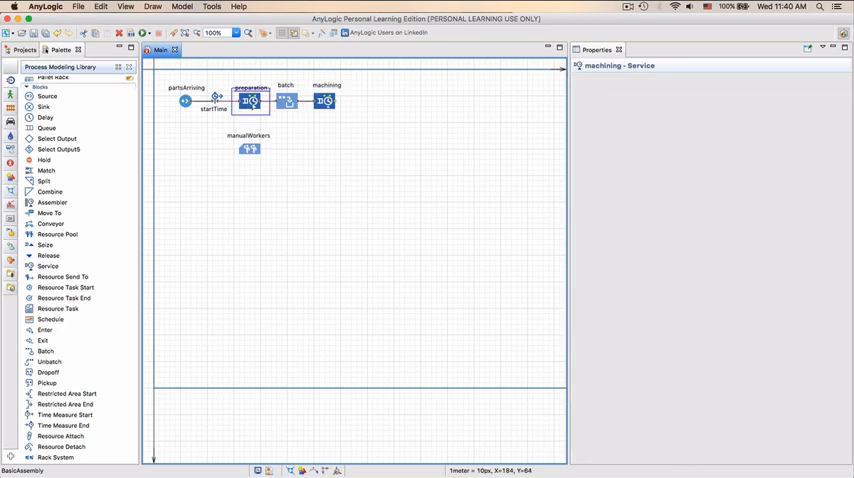
left_click(249, 100)
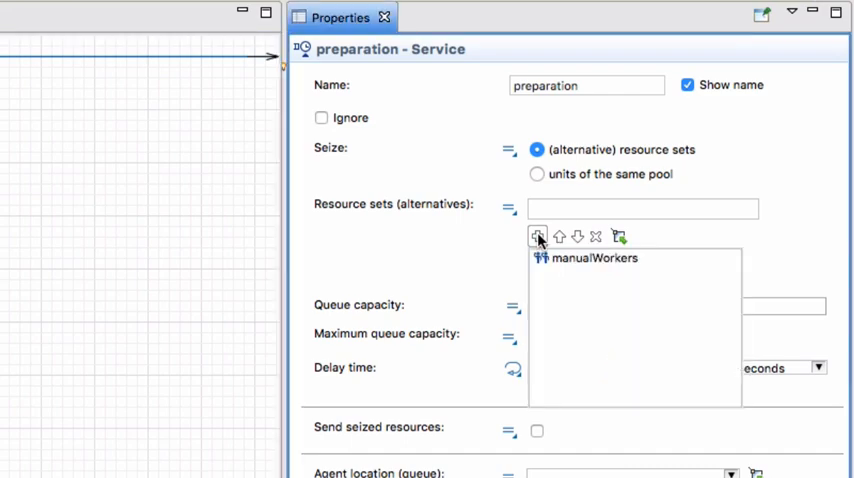
Step: Give preparation the manualWorkers resource set and a uniform(2, 4) delay time with units chosen
left_click(594, 258)
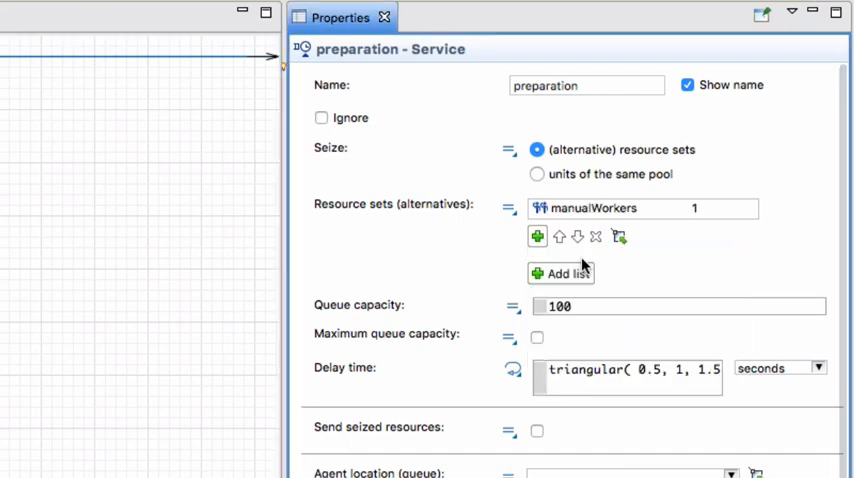
mouse_move(703, 215)
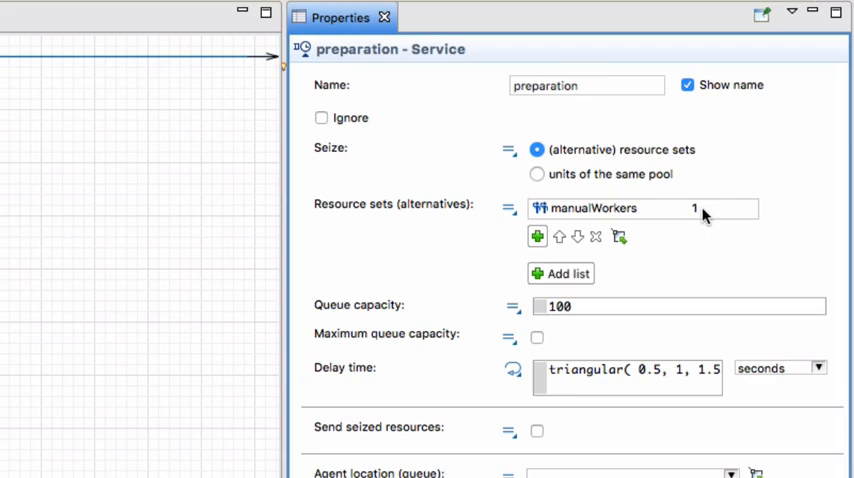
mouse_move(538, 345)
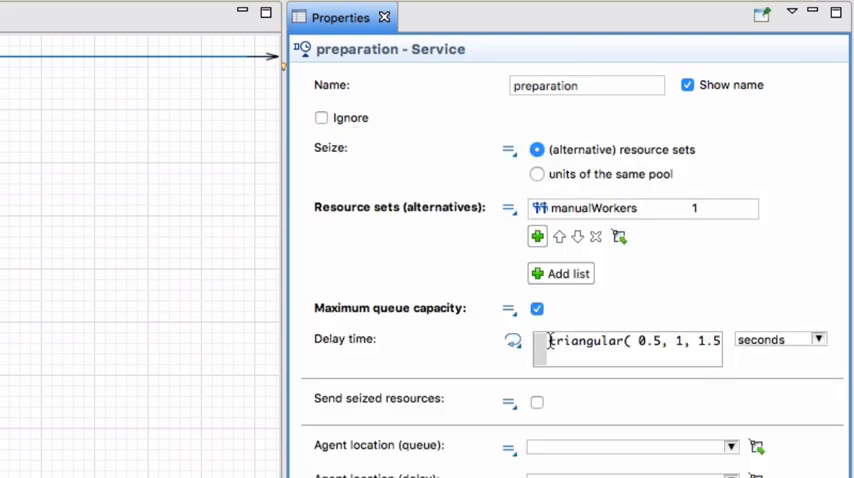
triple_click(627, 339)
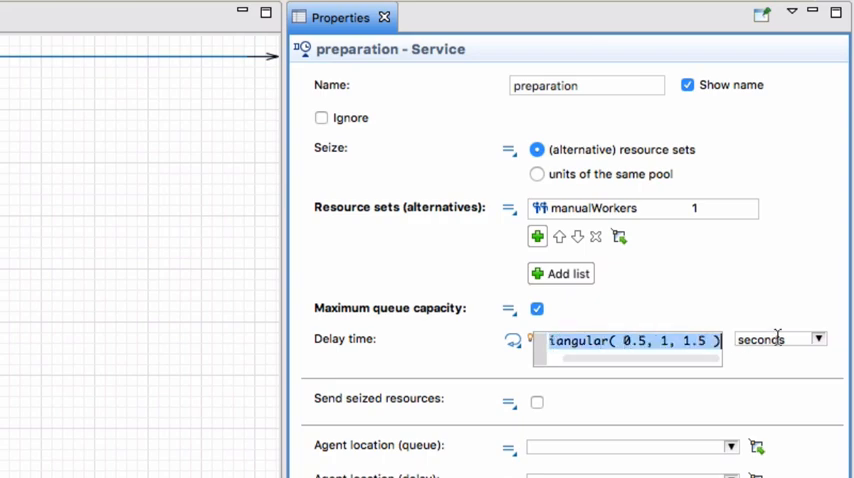
type("unif")
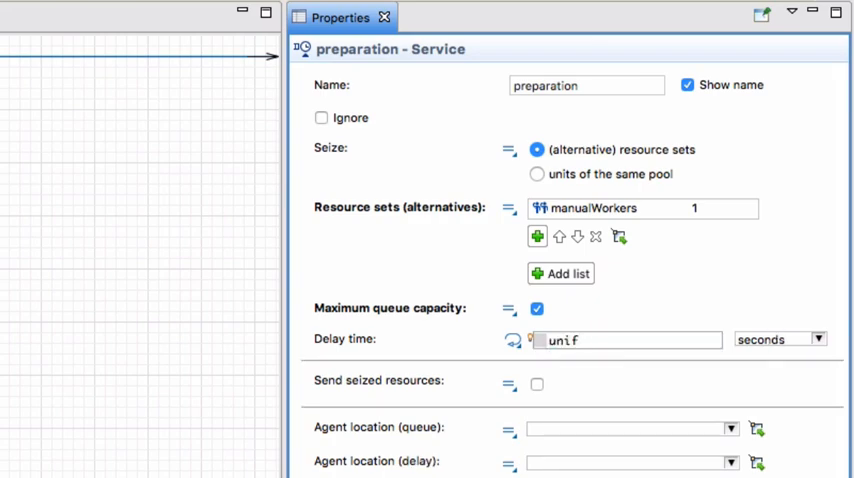
left_click(627, 340)
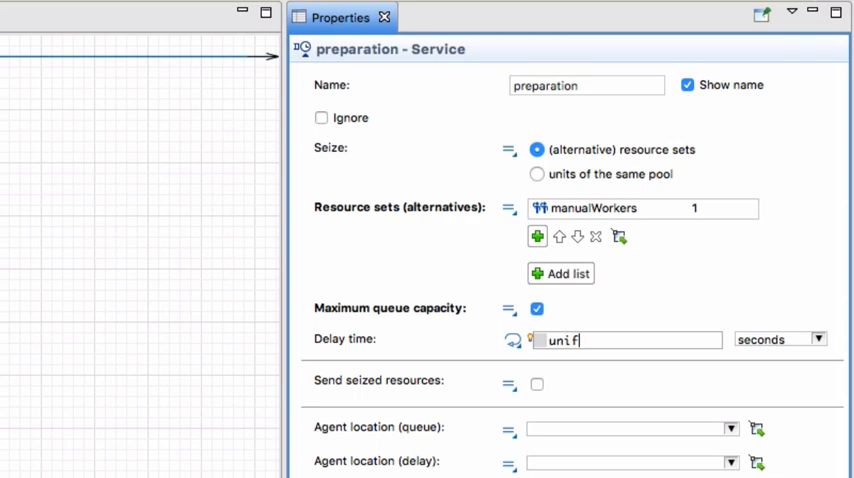
type("unif")
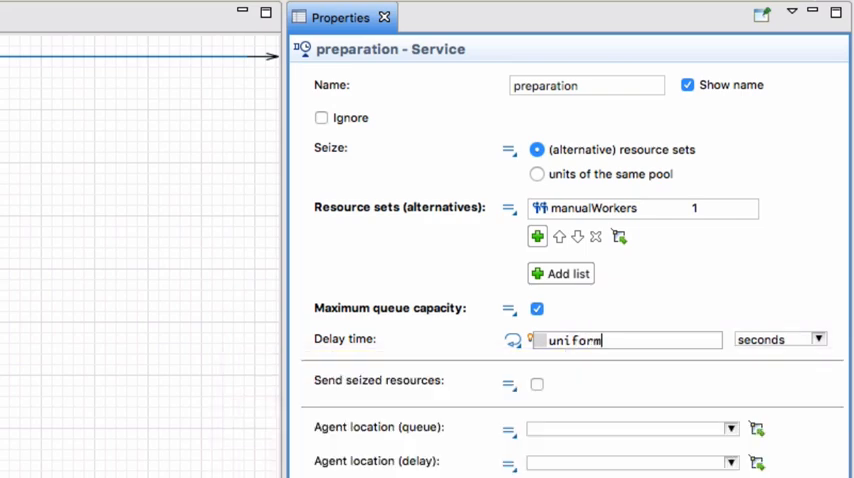
type("(2, 4")
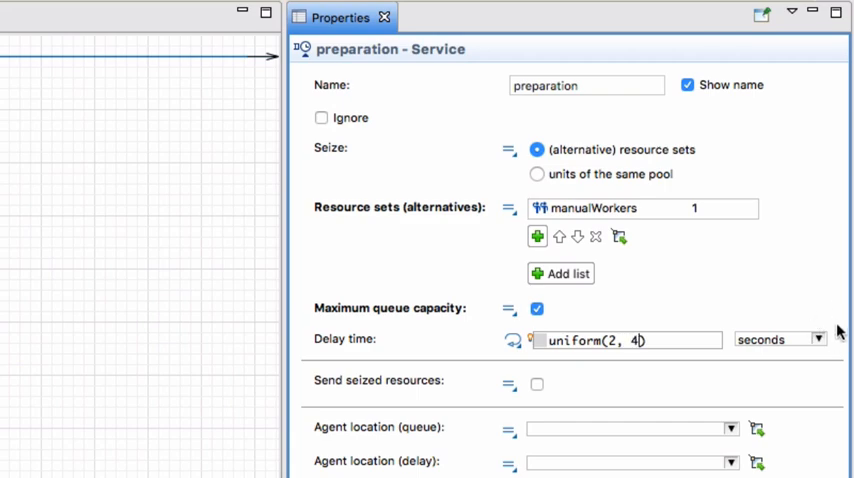
left_click(815, 339)
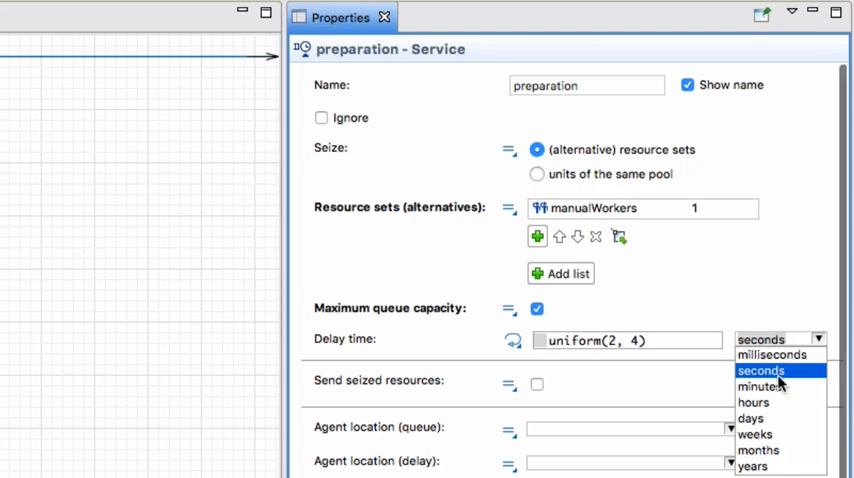
left_click(752, 387)
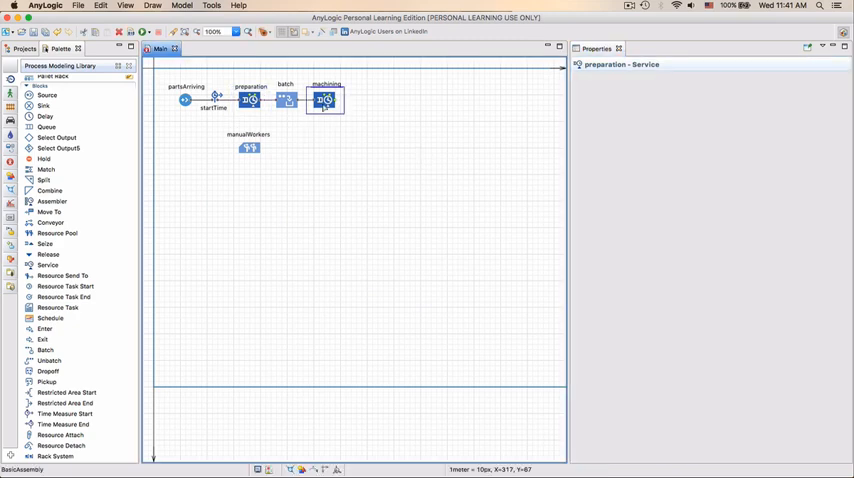
Step: Enter normal-distribution arguments for machining's delay time, measured in minutes
left_click(324, 99)
type("normal()")
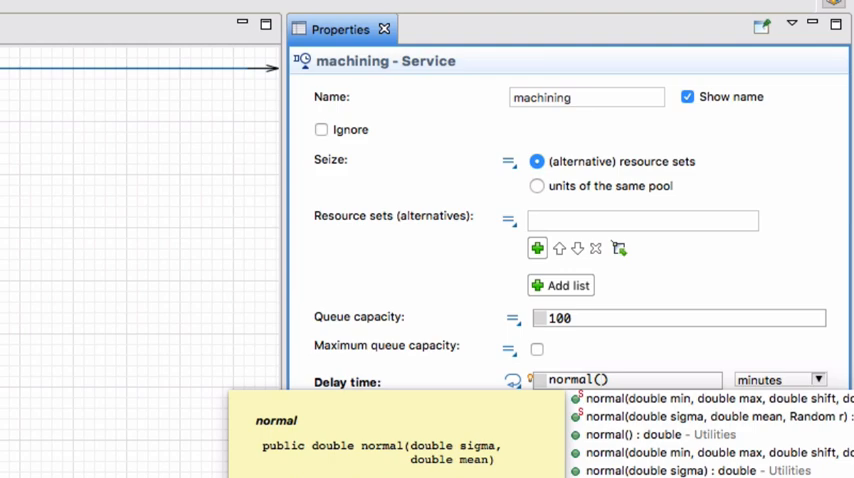
left_click(775, 379)
type("20/6")
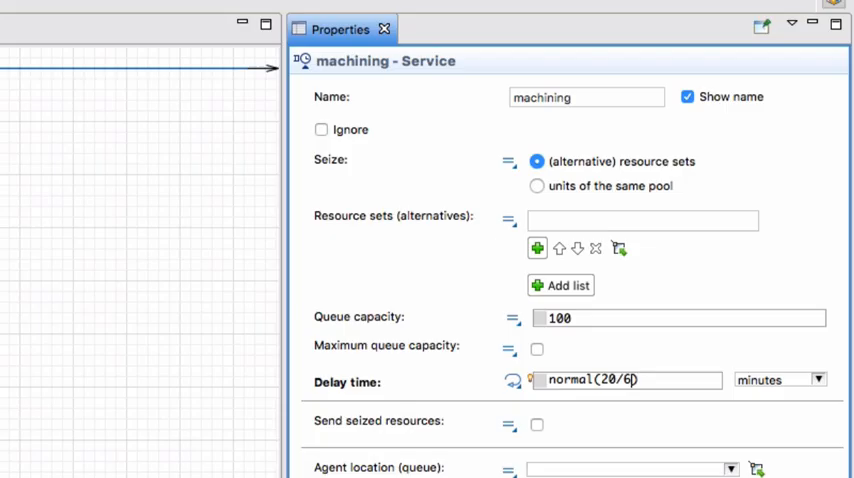
type(", 5")
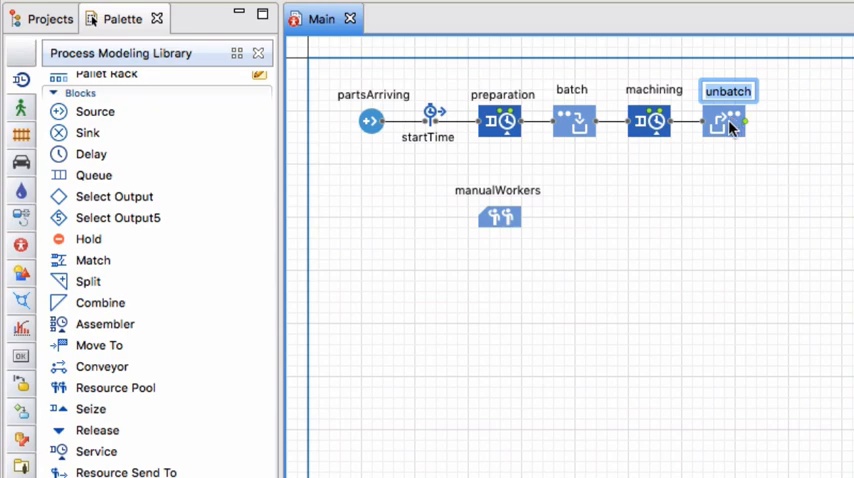
mouse_move(96, 451)
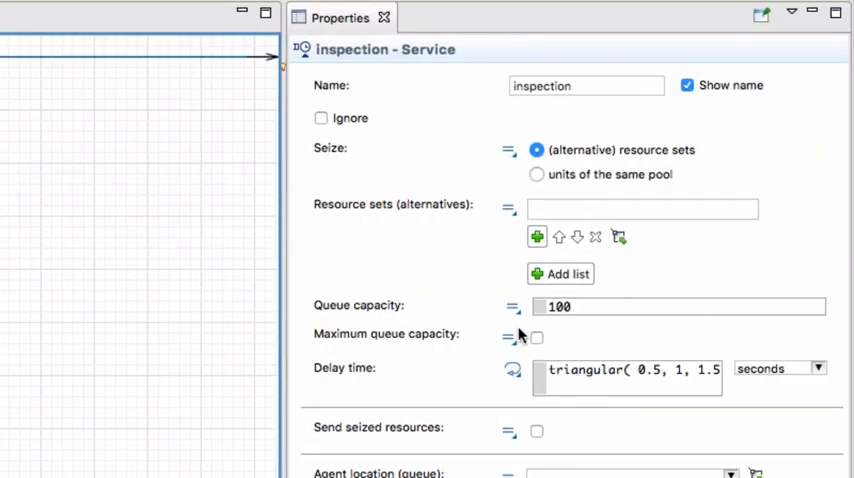
Step: Enable unlimited queue capacity for inspection and enter normal delay arguments 2, 30
left_click(537, 337)
type("normal(")
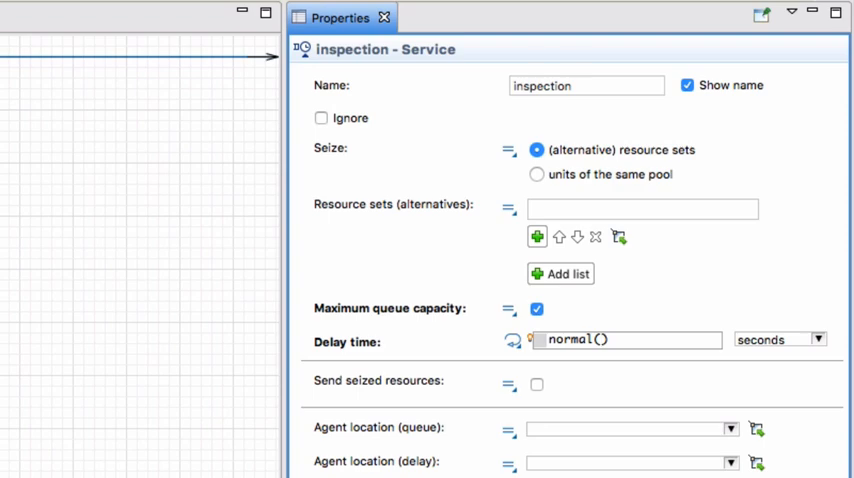
type("2")
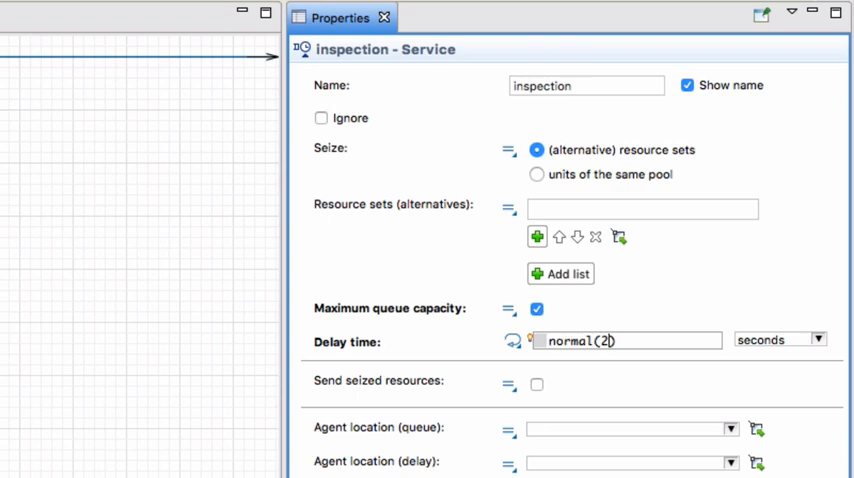
type(",")
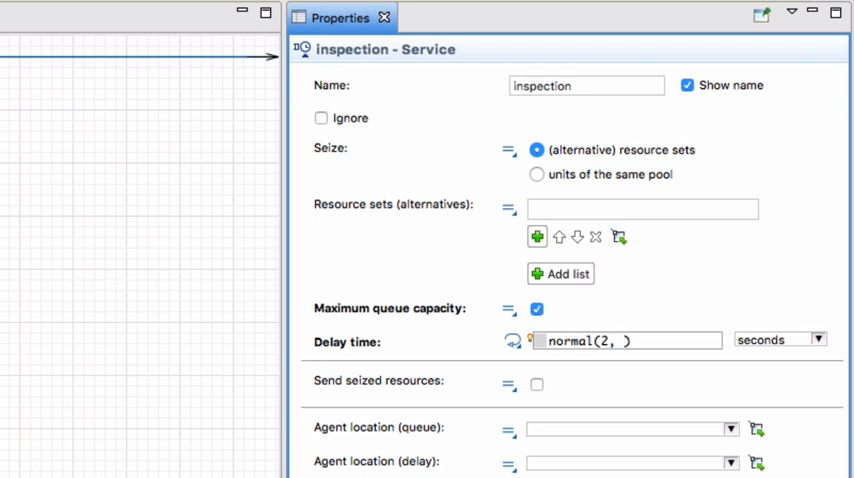
type("30")
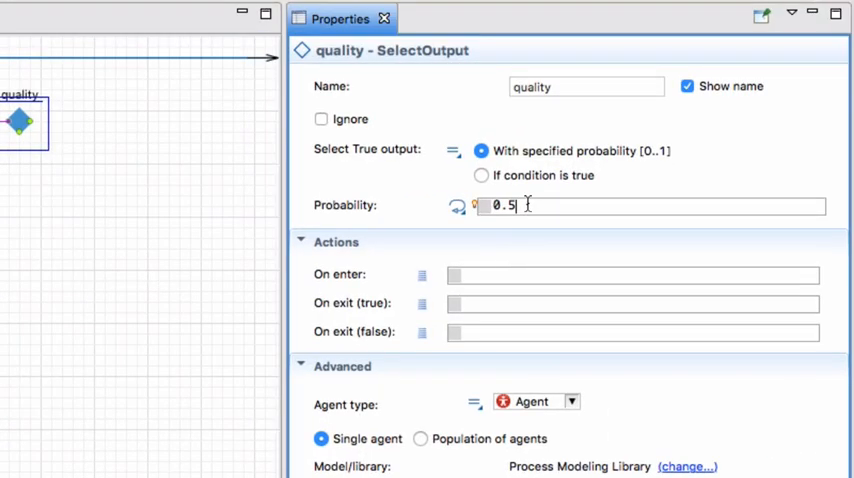
Step: Set the quality Select Output's true-branch probability to 0.65
type("0.65")
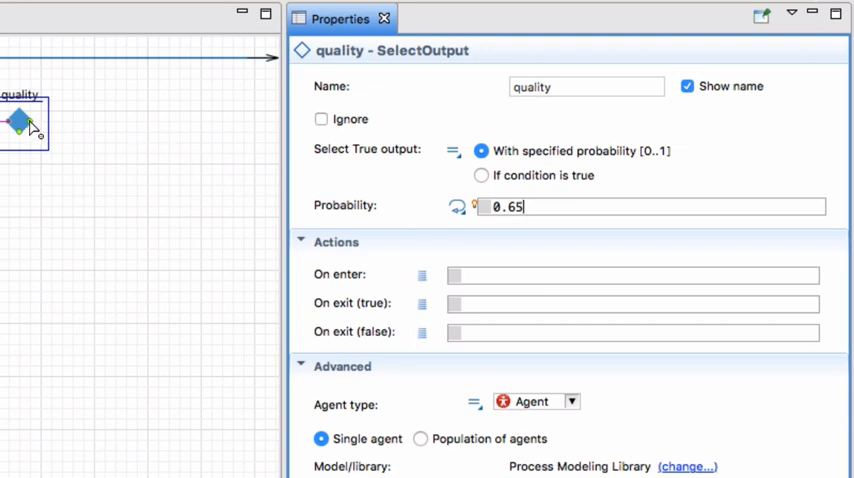
mouse_move(418, 240)
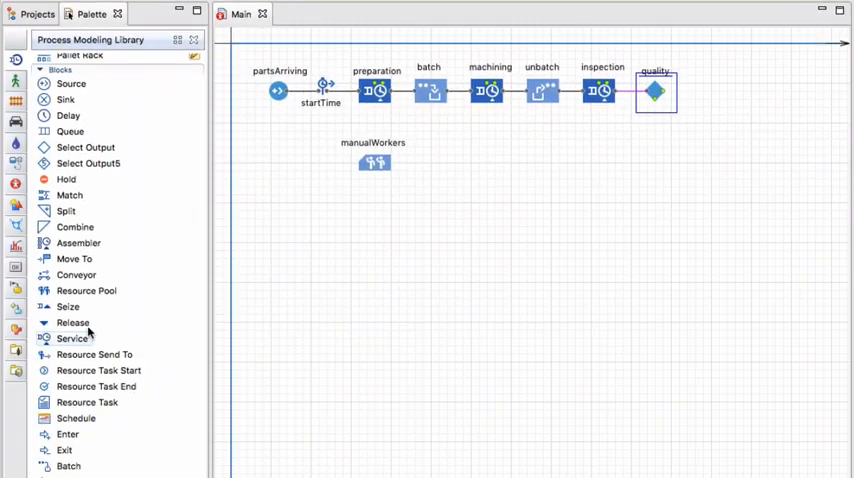
mouse_move(87, 343)
type("packaging")
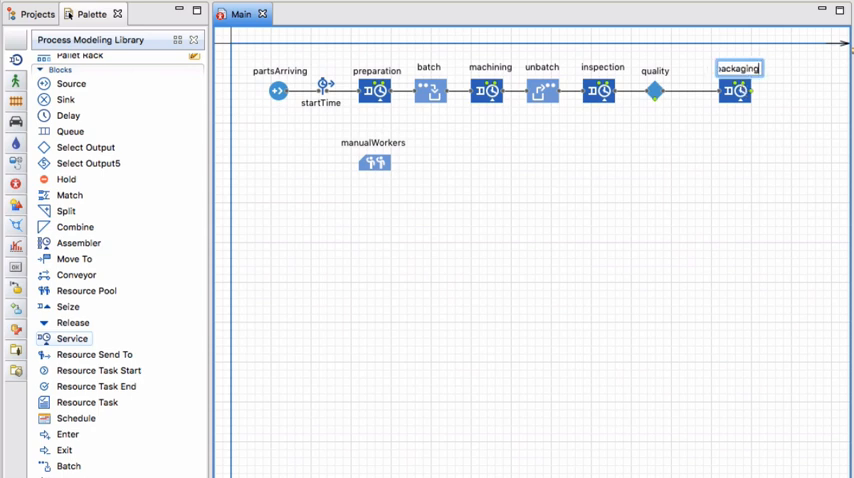
Step: Give the packaging service a normal() delay time
left_click(736, 90)
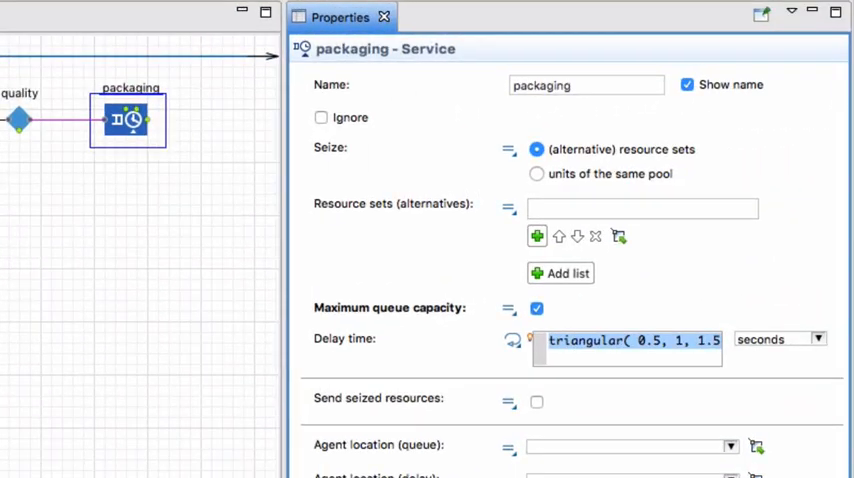
type("normal")
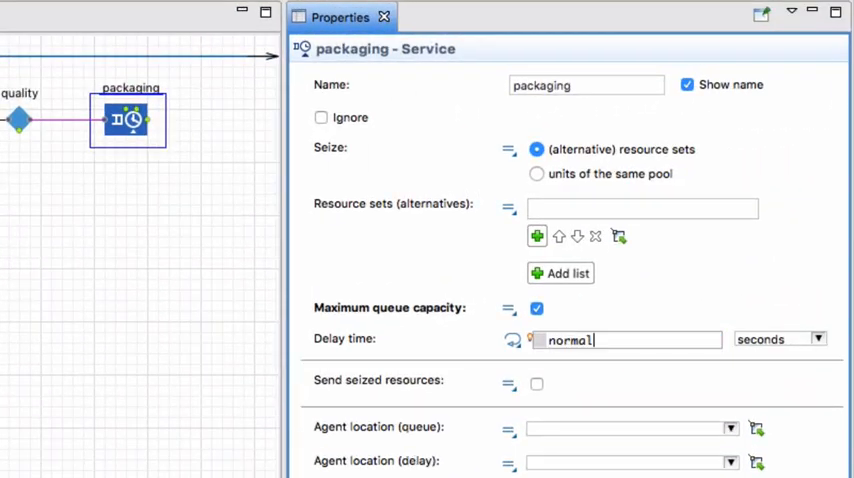
type("()")
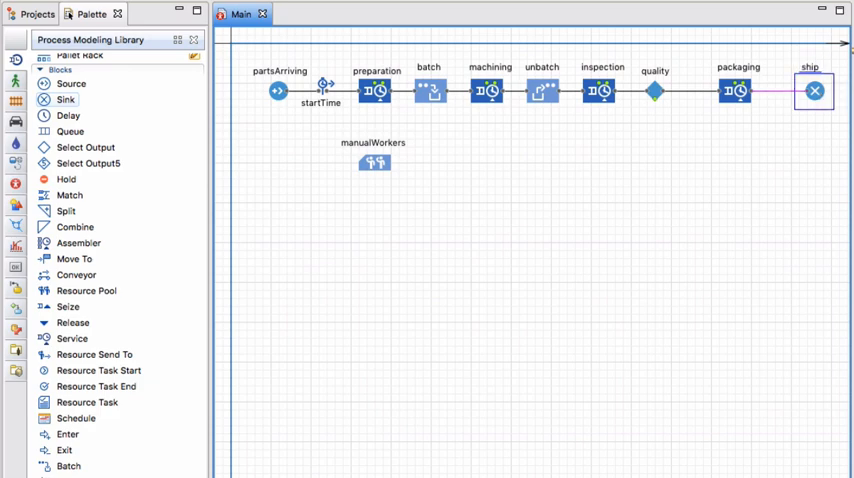
mouse_move(792, 177)
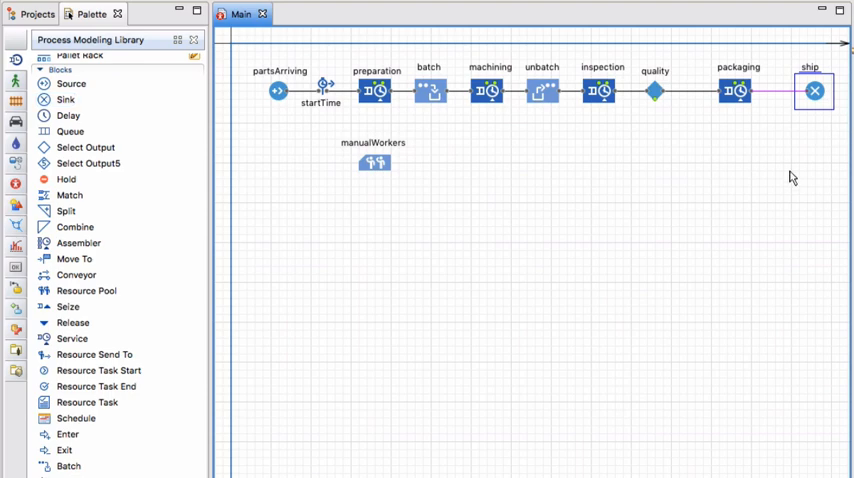
Step: Shift the ship sink further right, leaving a gap after packaging
scroll("right", 3)
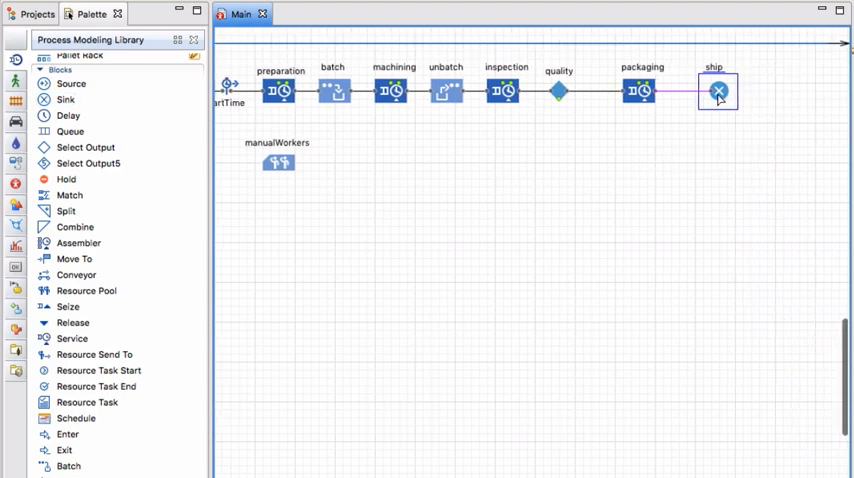
left_click_drag(718, 92, 757, 92)
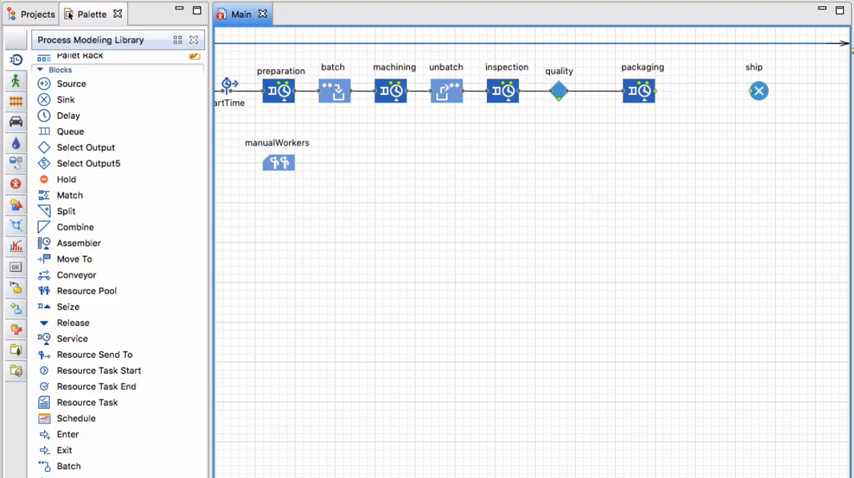
scroll("down", 3)
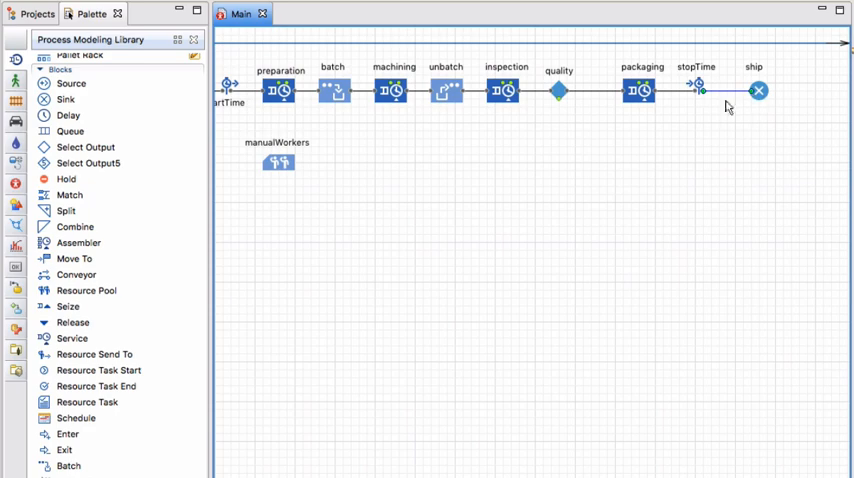
Step: Review the stopTime block's settings and the ship sink's properties
left_click(696, 90)
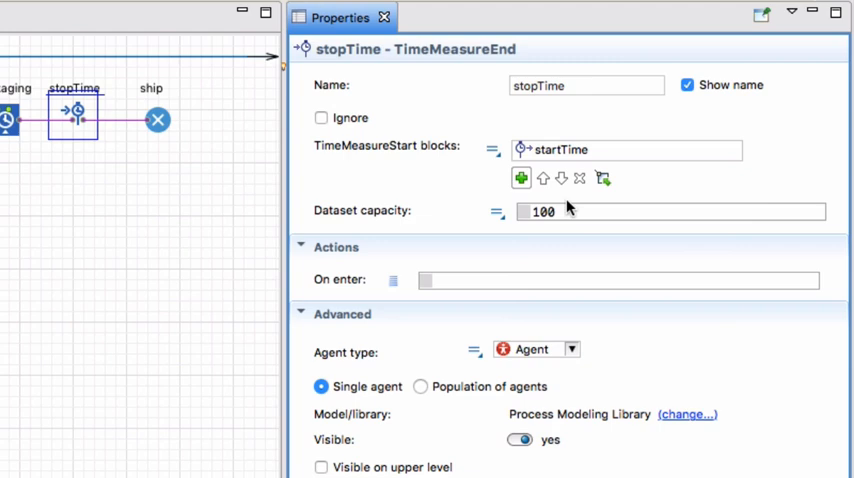
mouse_move(65, 125)
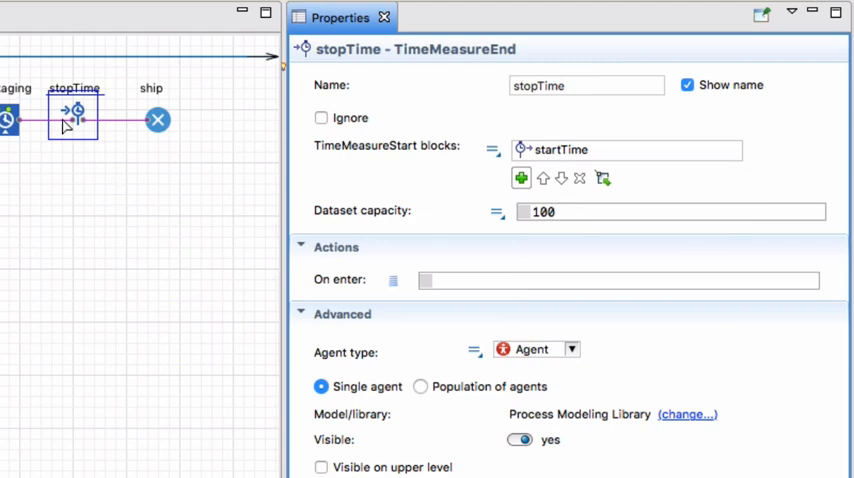
mouse_move(89, 168)
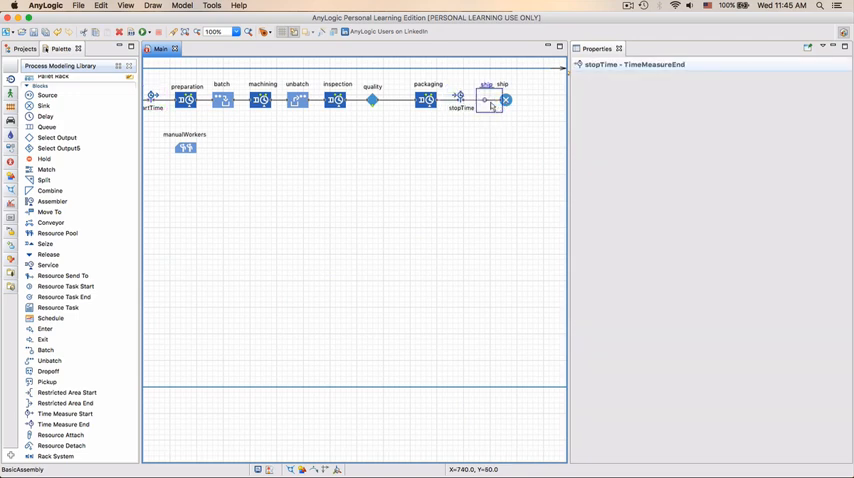
left_click(489, 99)
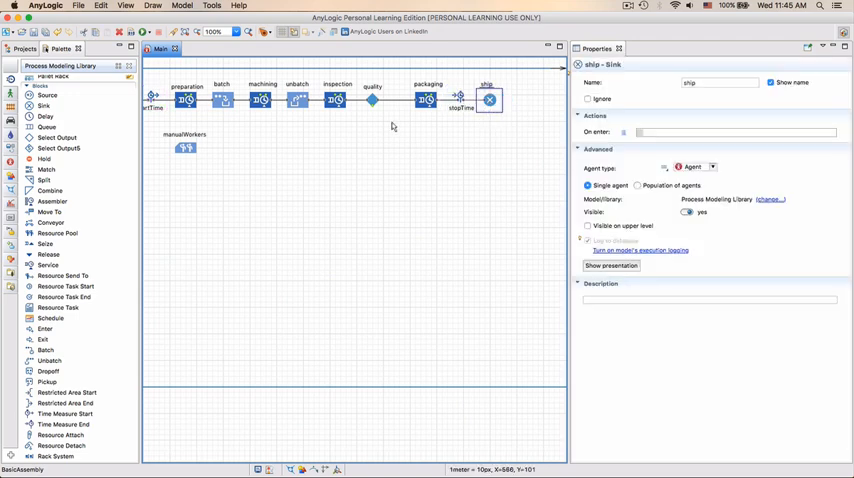
mouse_move(372, 101)
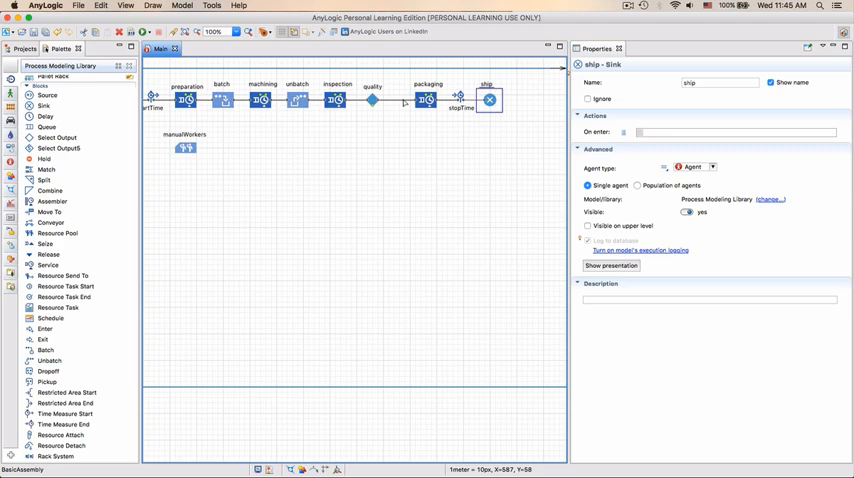
mouse_move(361, 163)
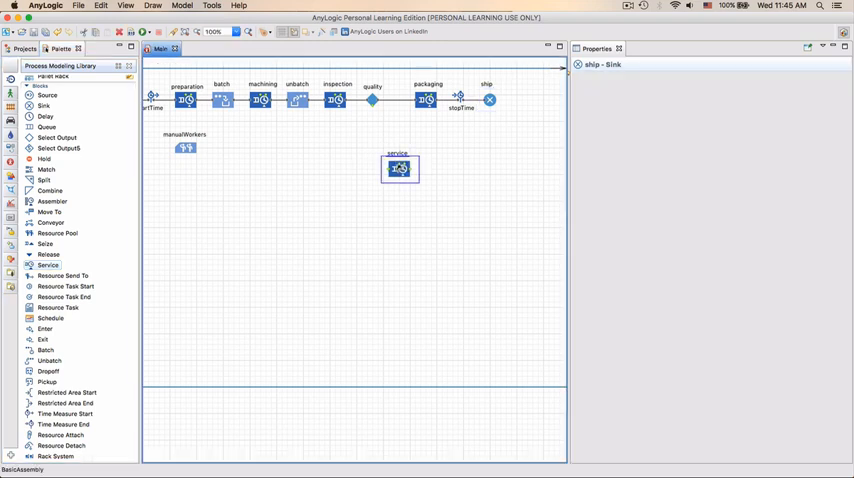
Step: Rename the new service to reworking and give it a uniform(30, 2*60) delay
left_click(399, 168)
type("eworking")
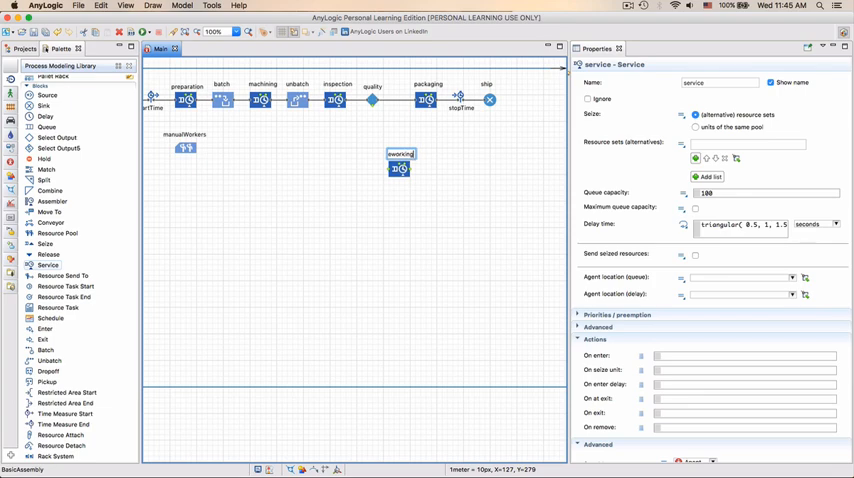
left_click(399, 167)
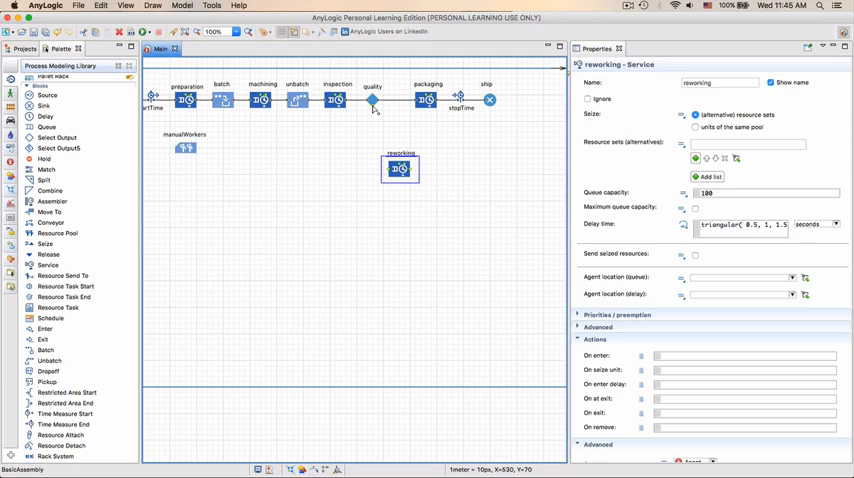
left_click(372, 99)
type("uniform")
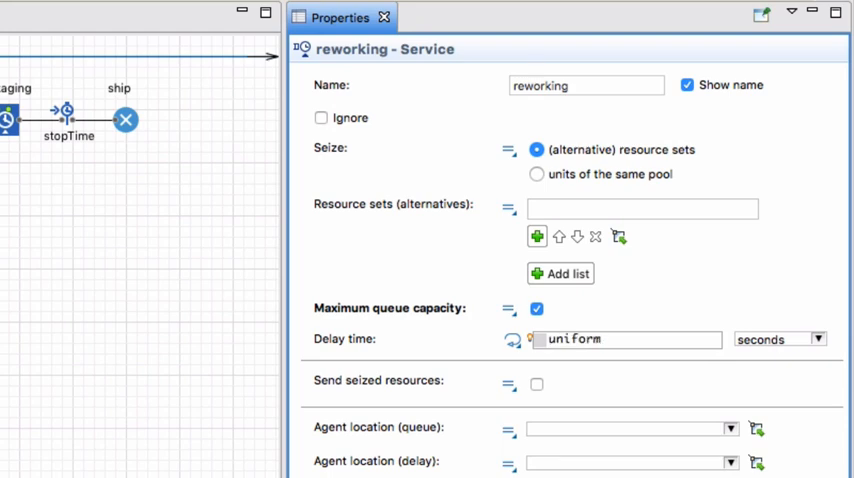
type("()")
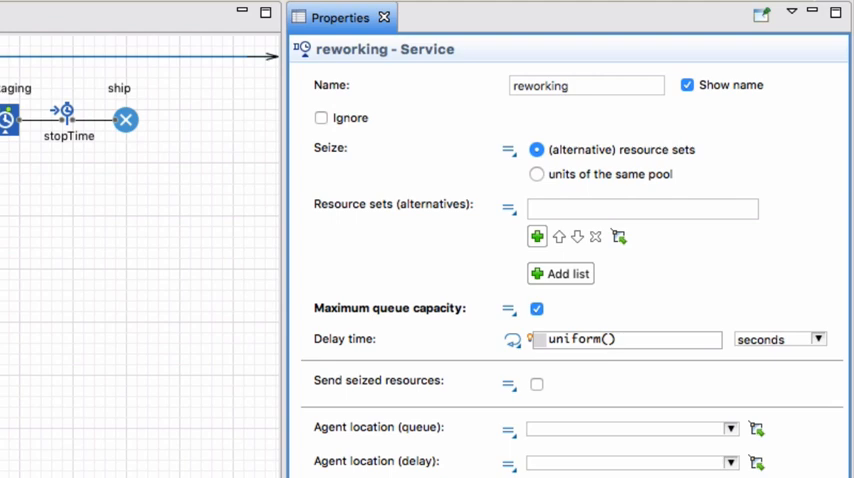
type("30")
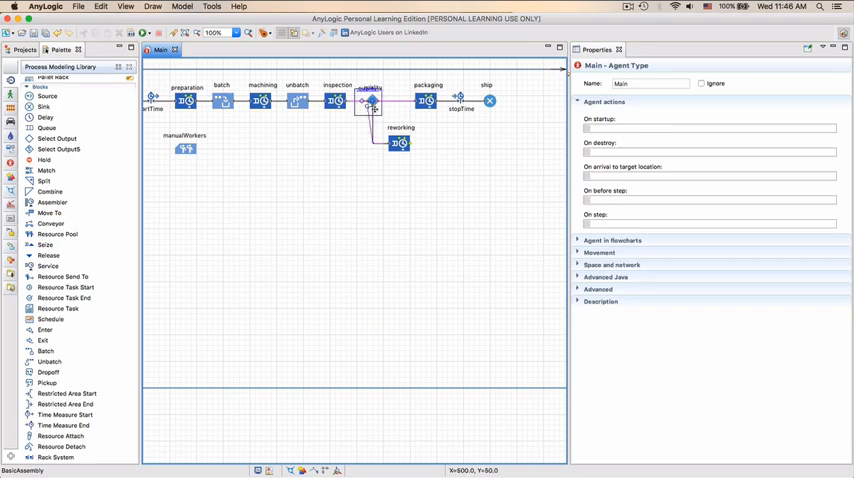
Step: Connect quality to reworking and position reworking directly beneath quality
left_click(368, 100)
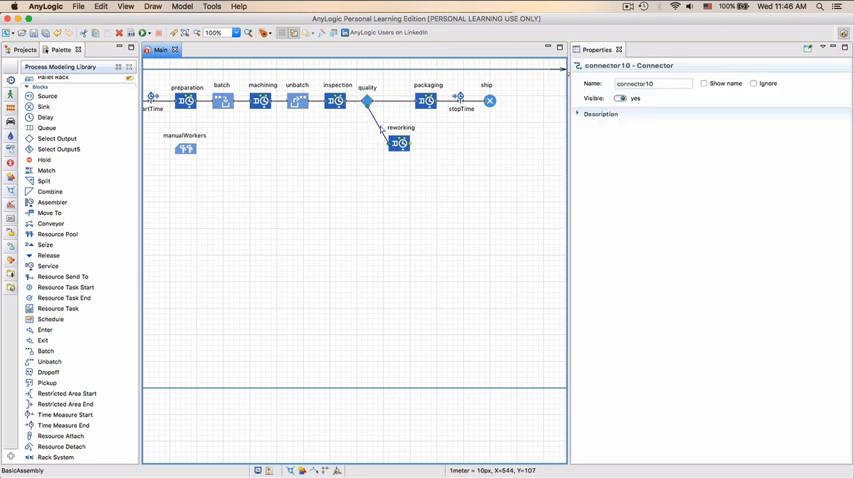
mouse_move(374, 132)
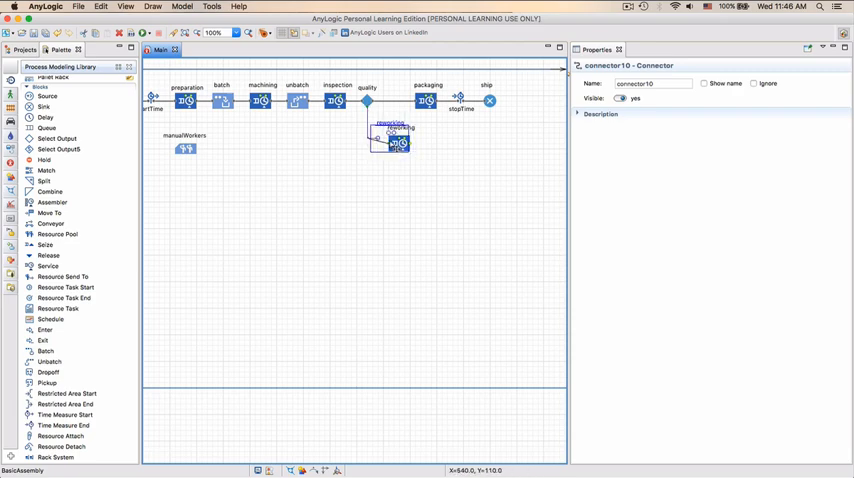
left_click(388, 137)
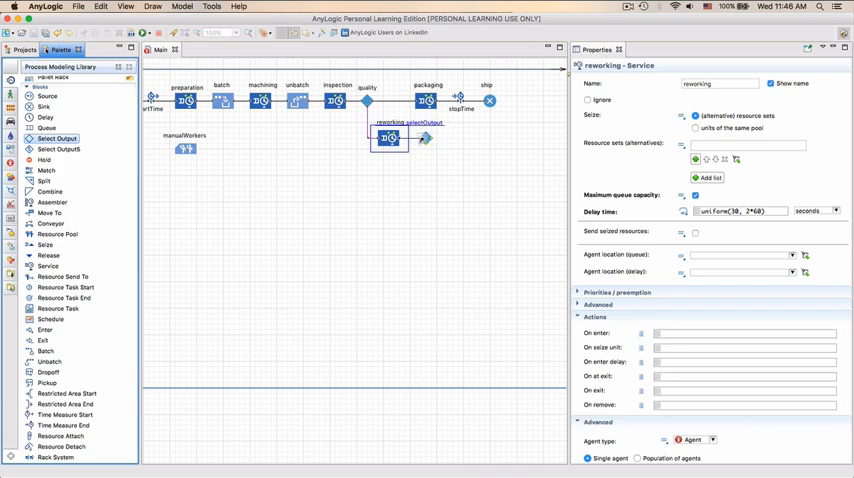
Step: Add a reworkCheck Select Output after reworking with probability 0.90
left_click(421, 138)
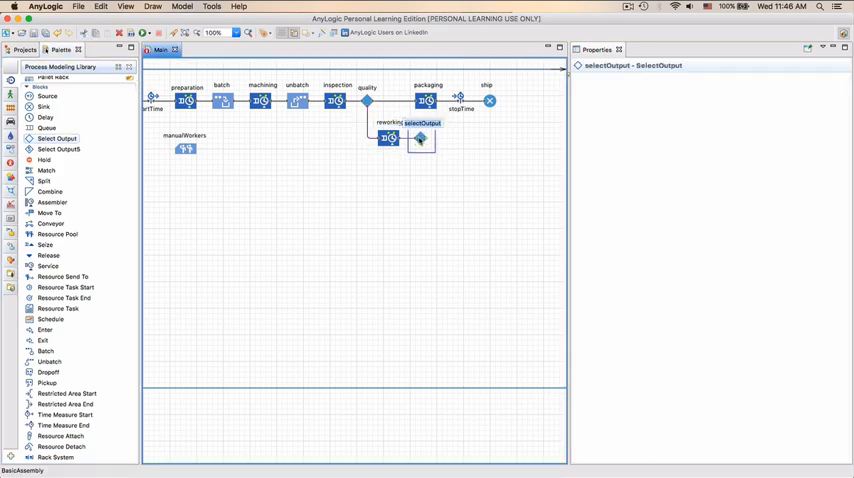
left_click(420, 123)
type("reworkCheck")
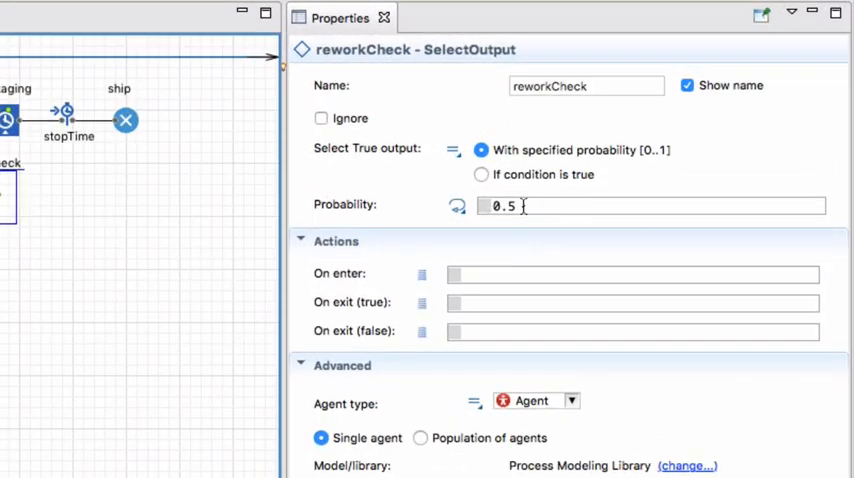
type("0.90")
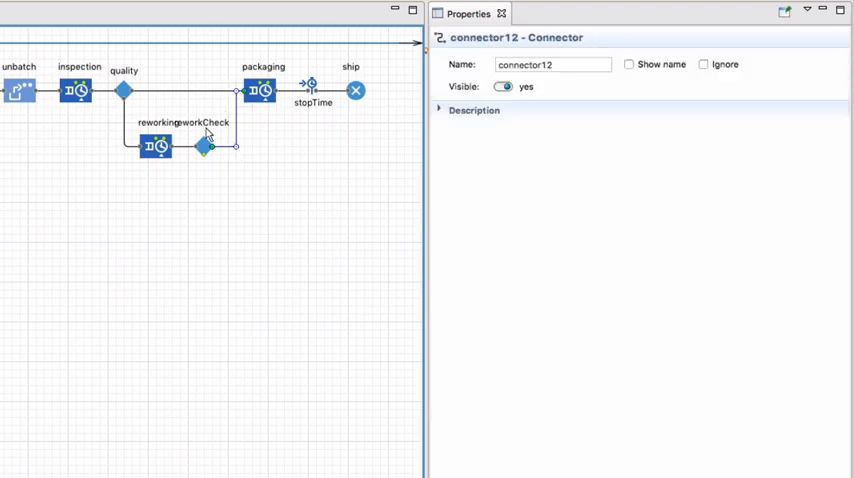
Step: Select reworkCheck and launch the BasicAssembly simulation window
left_click(205, 147)
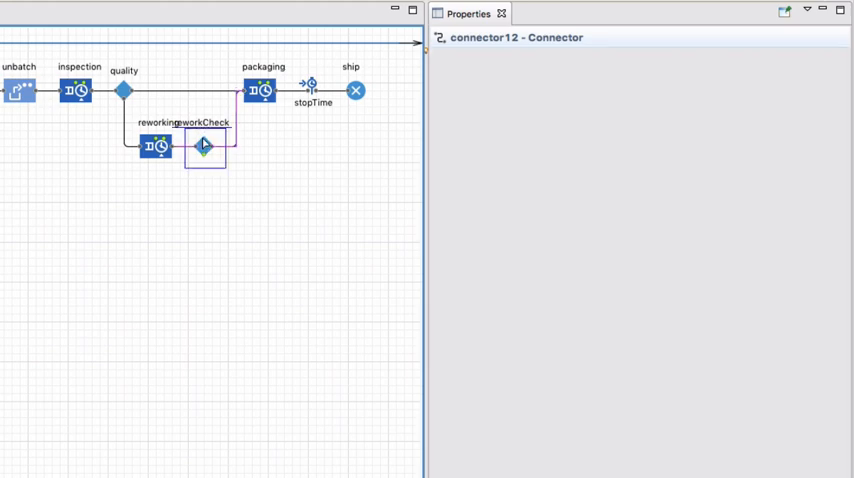
left_click(203, 145)
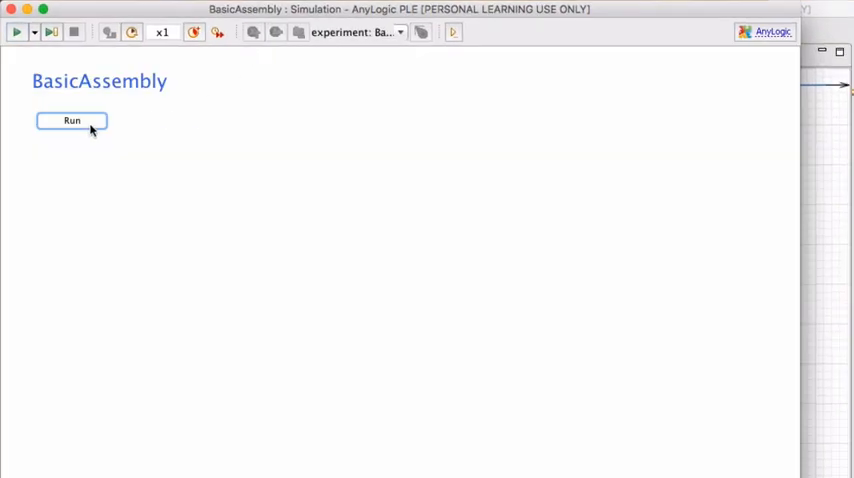
Step: Run the model, speed it up to x250, then stop it
left_click(72, 120)
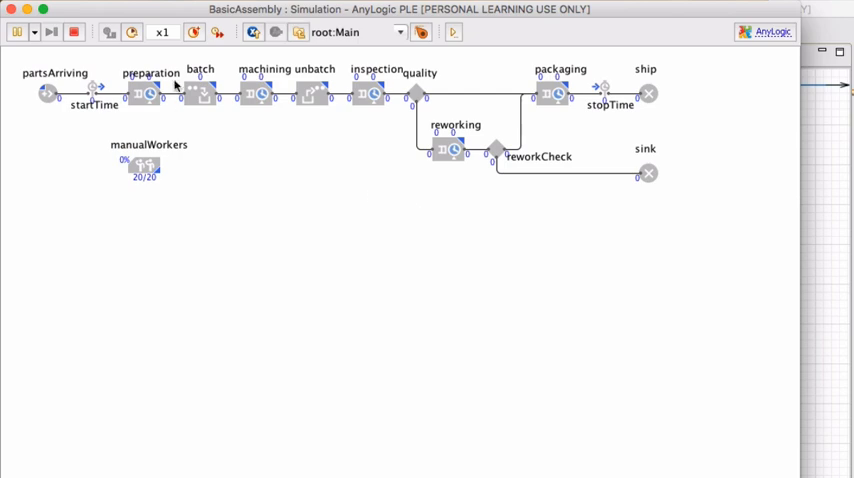
left_click(193, 32)
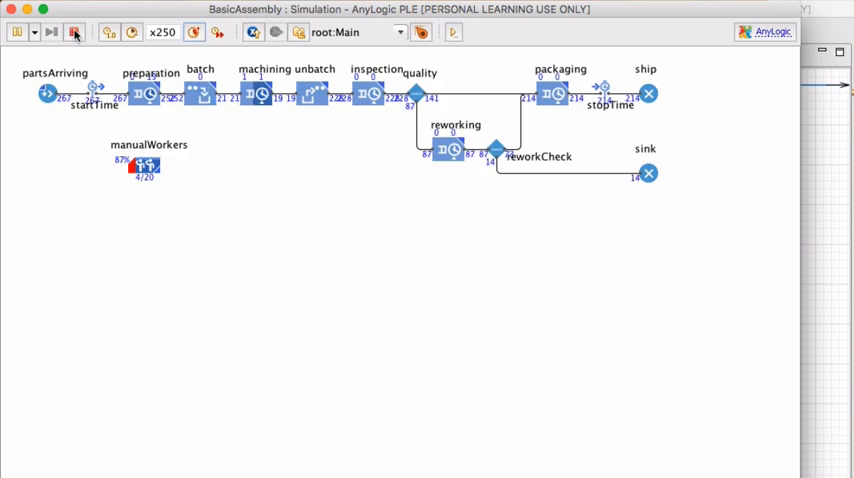
left_click(74, 32)
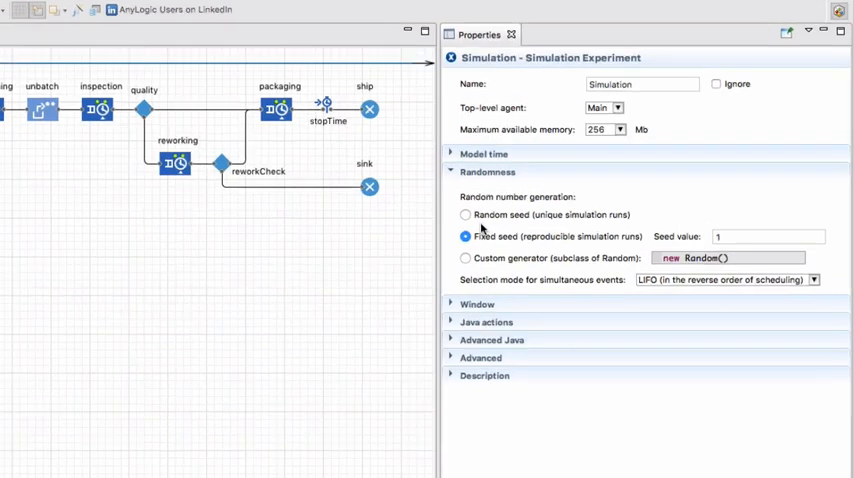
Step: Set model time to stop at a specified date, 4:30 PM on 2016/05/04
left_click(484, 154)
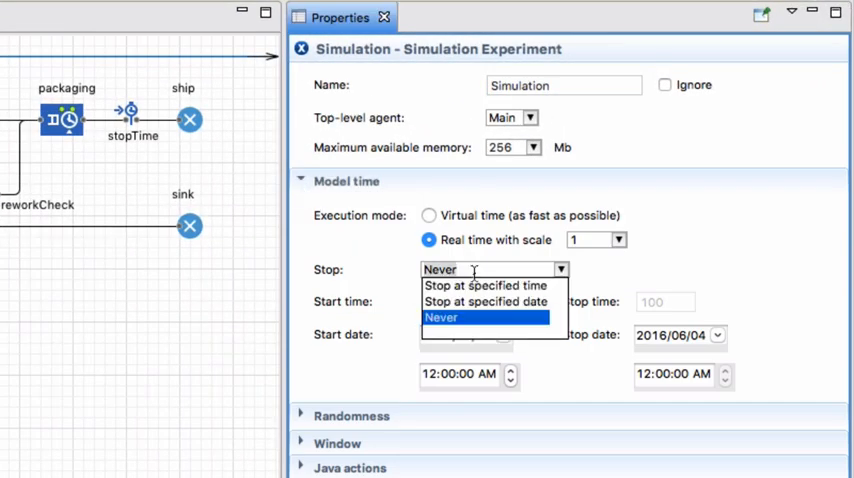
left_click(486, 301)
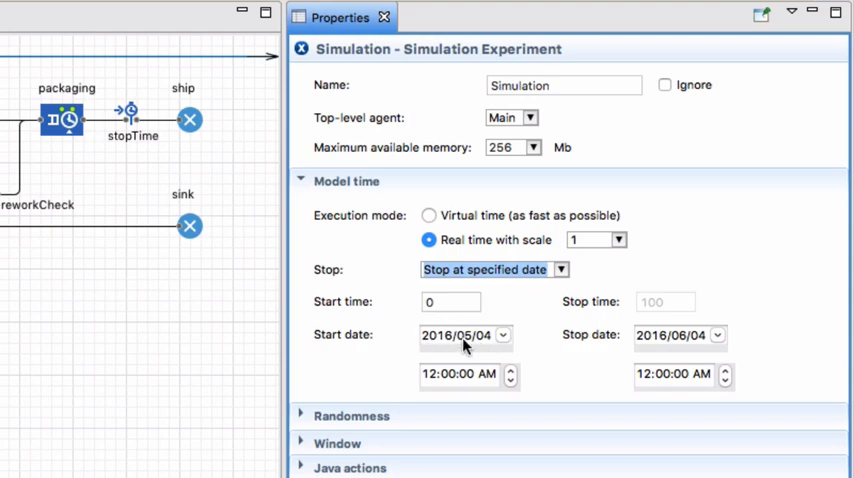
mouse_move(490, 343)
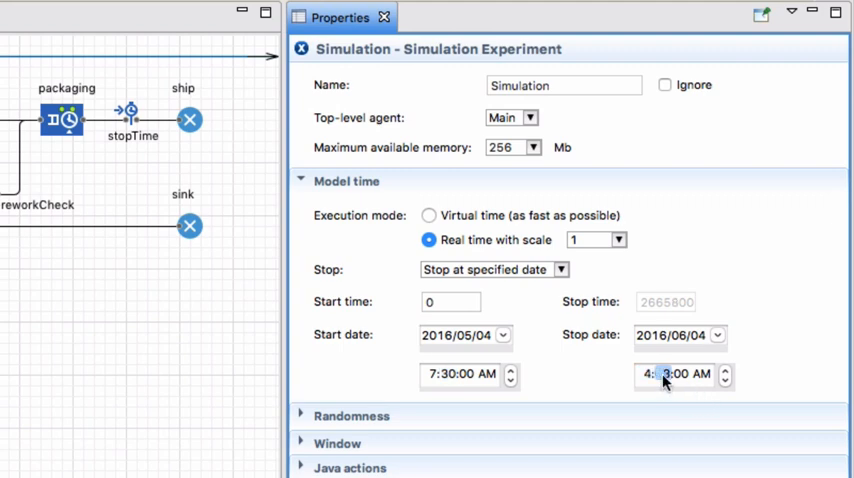
left_click(725, 370)
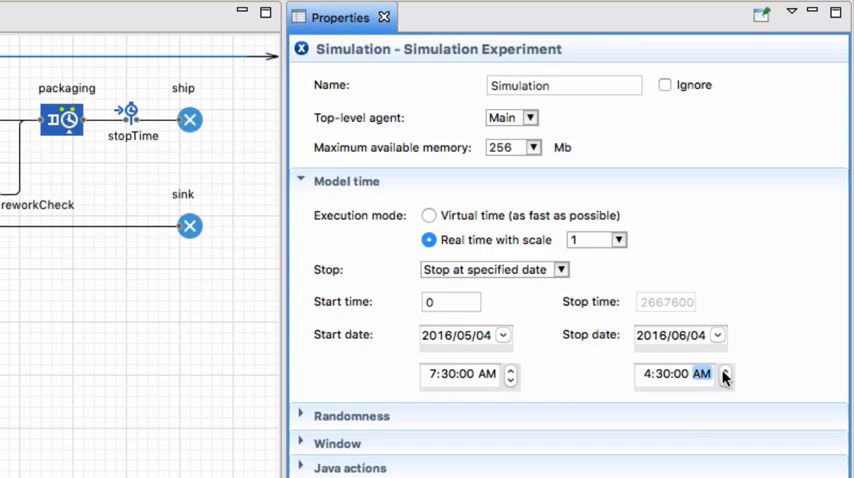
left_click(724, 369)
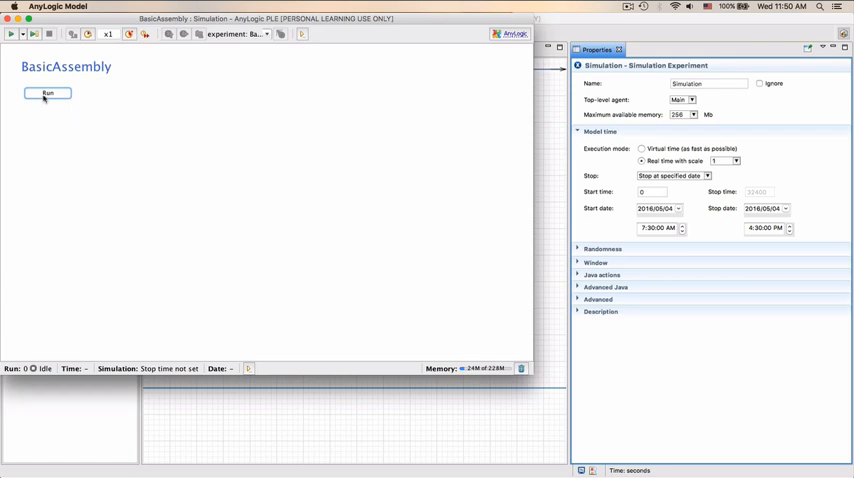
Step: Run the dated simulation, then rename the rejected-parts sink to 'scrapped'
left_click(47, 93)
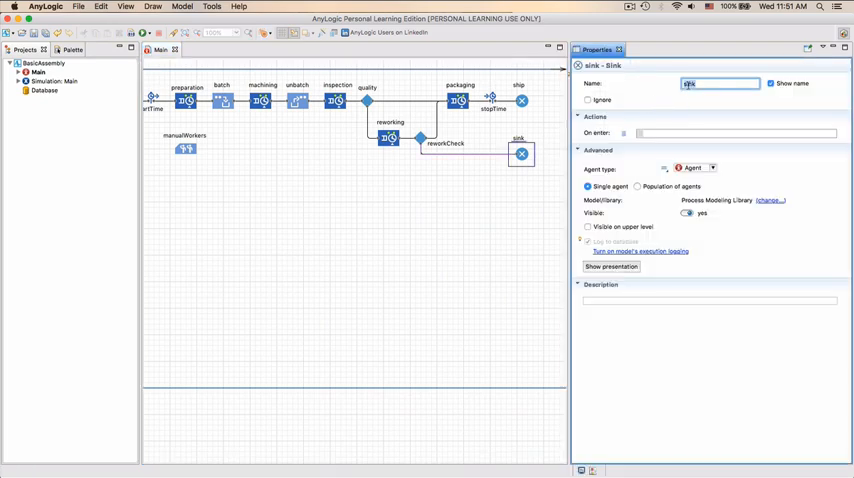
type("scrapped")
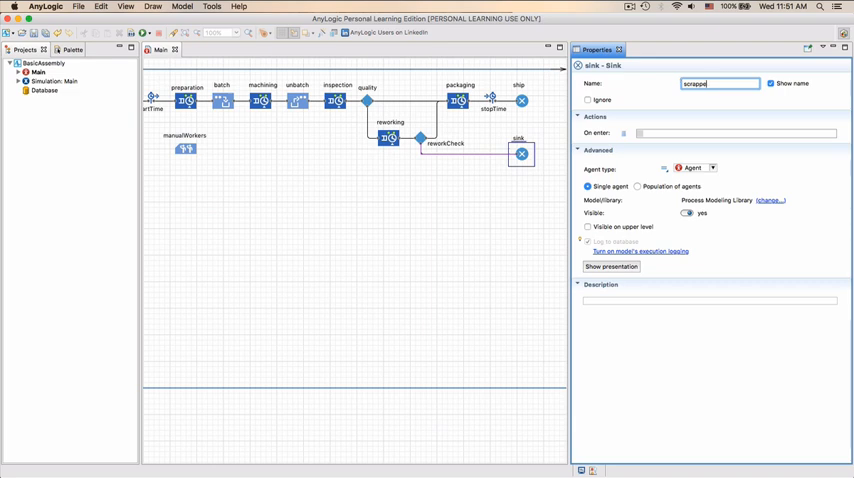